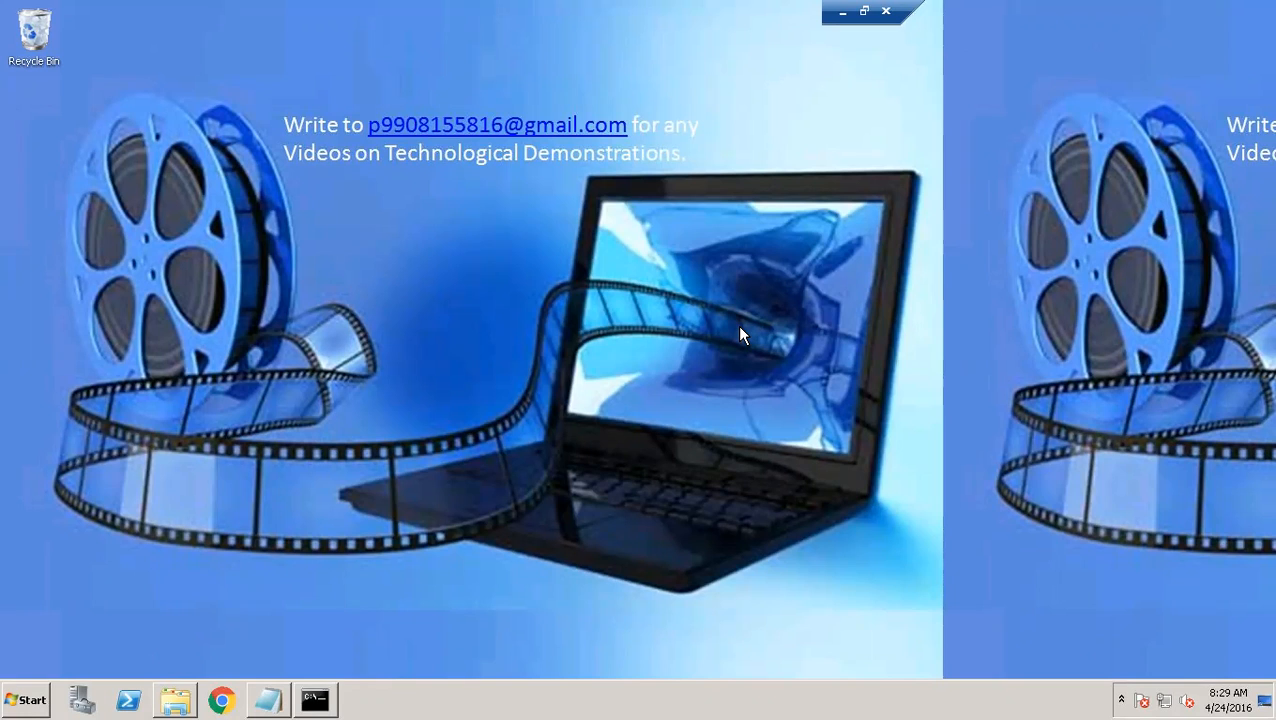
mouse_move(342, 700)
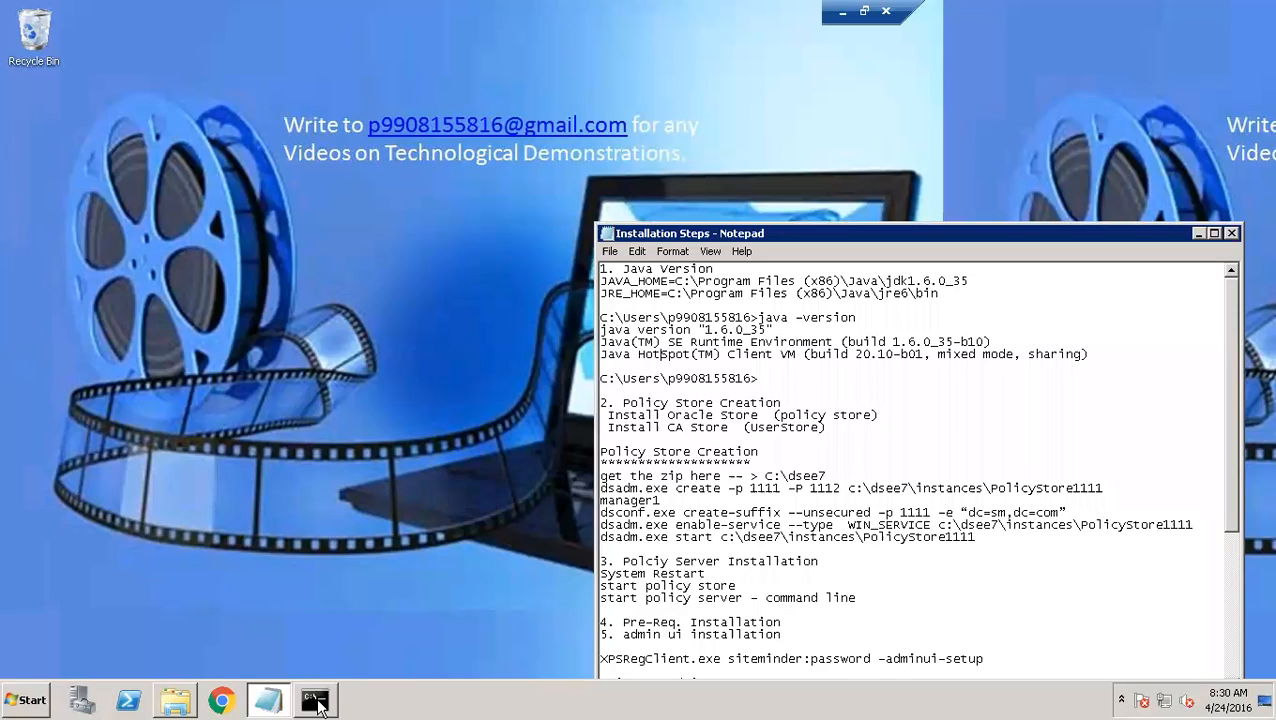
Enter dsadm.exe create with LDAP port 1111 and secure port 1112
left_click(316, 700)
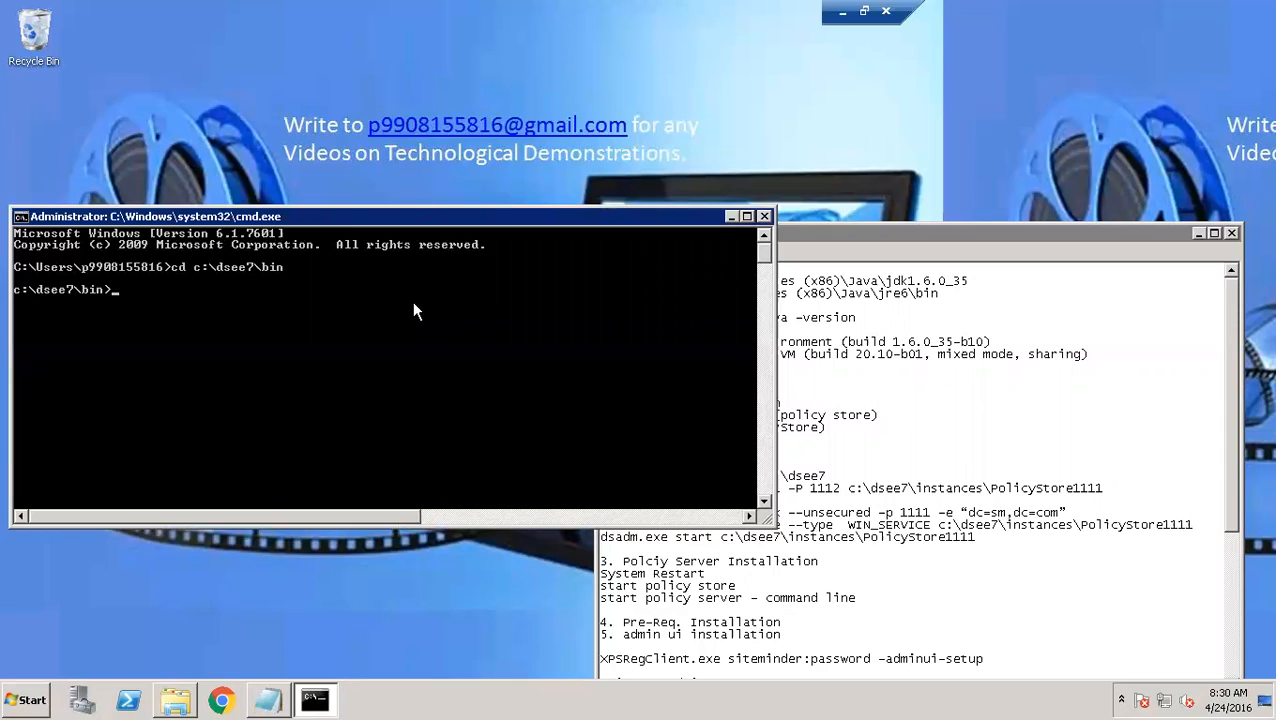
type("da")
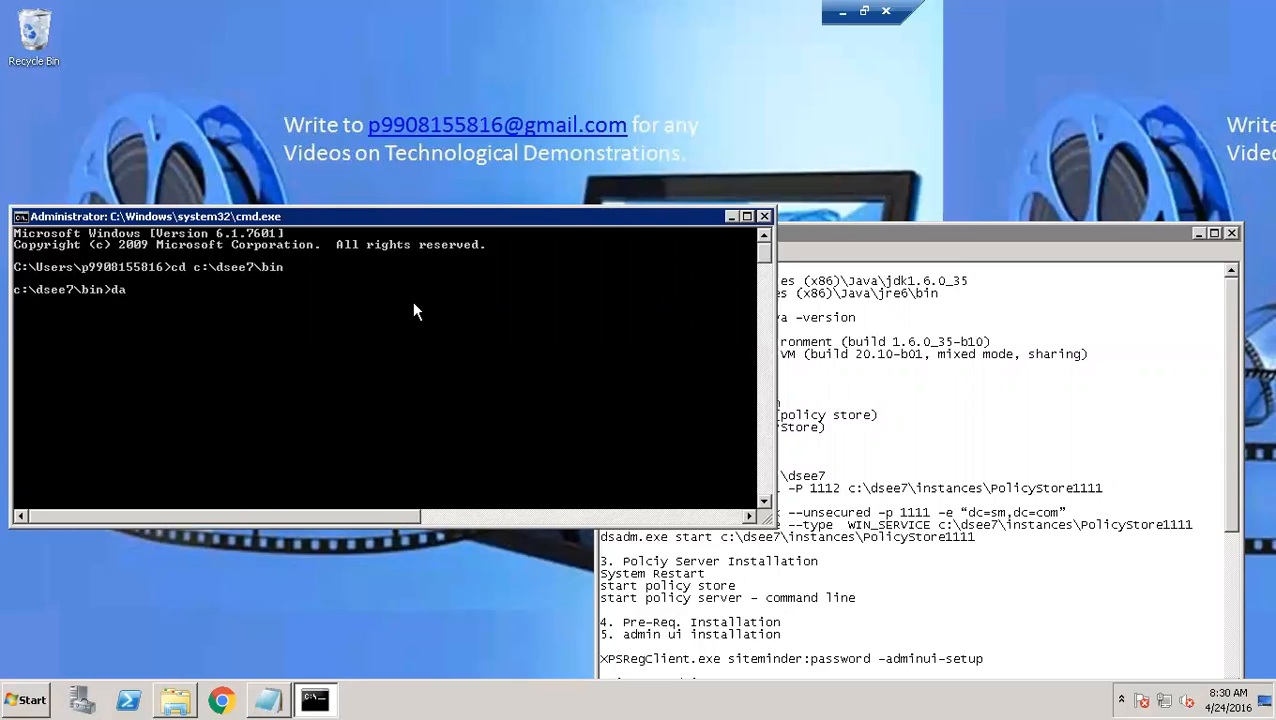
type("sadm.exe")
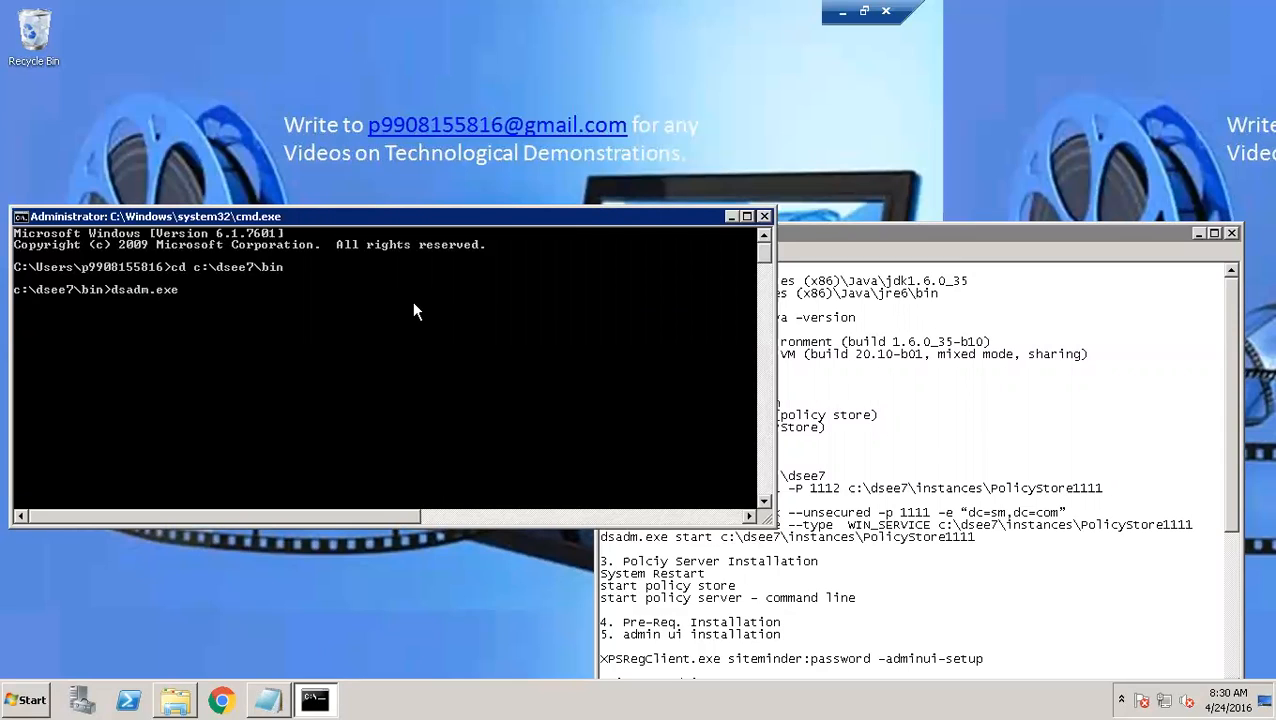
type("creat")
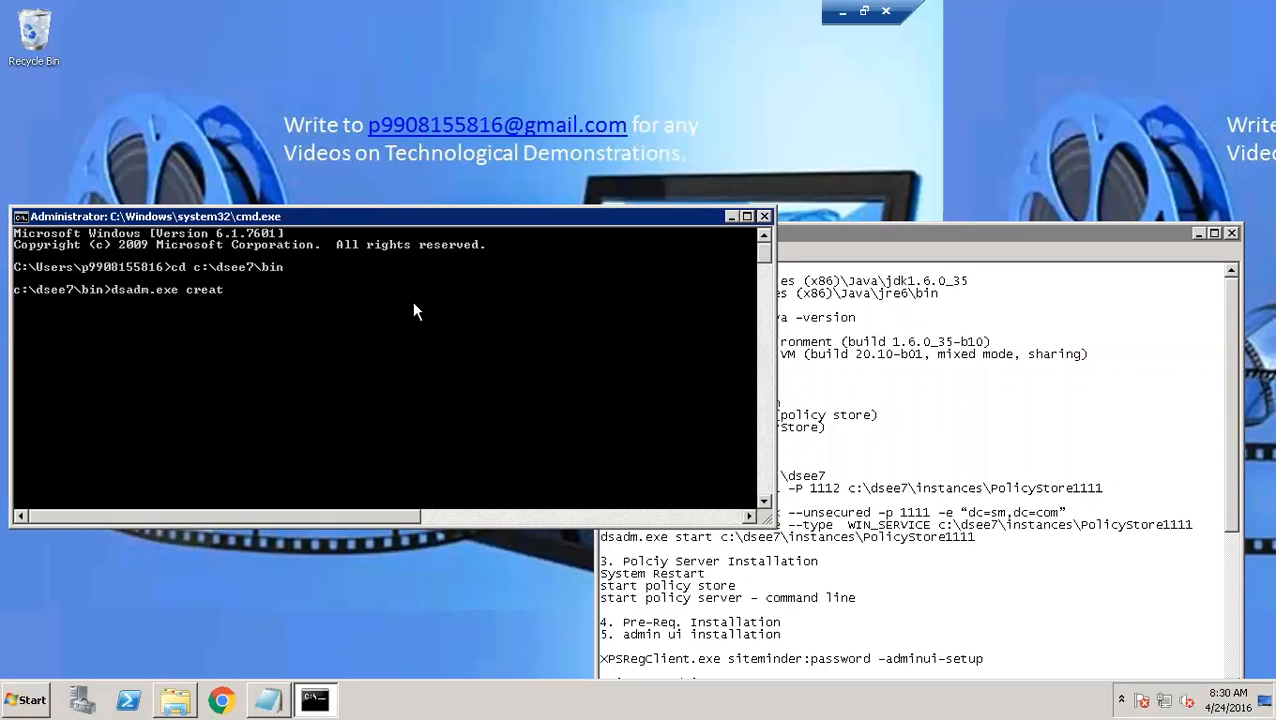
type("e")
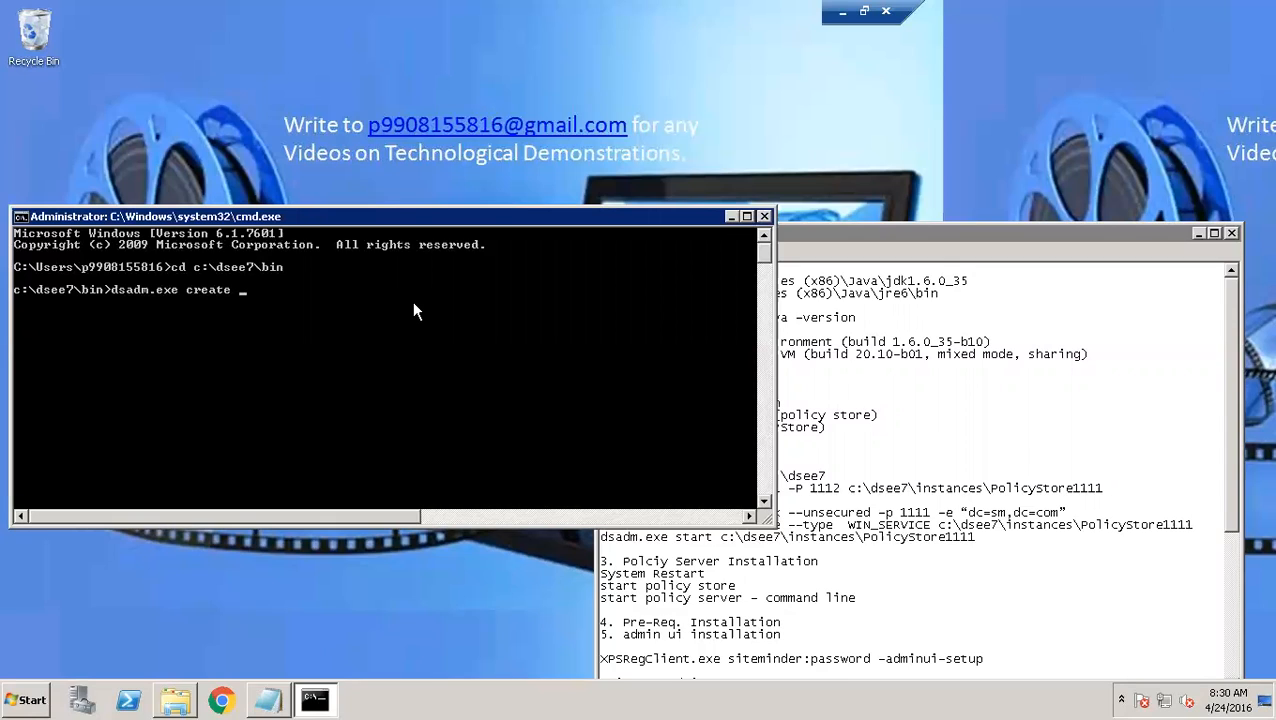
type("-p")
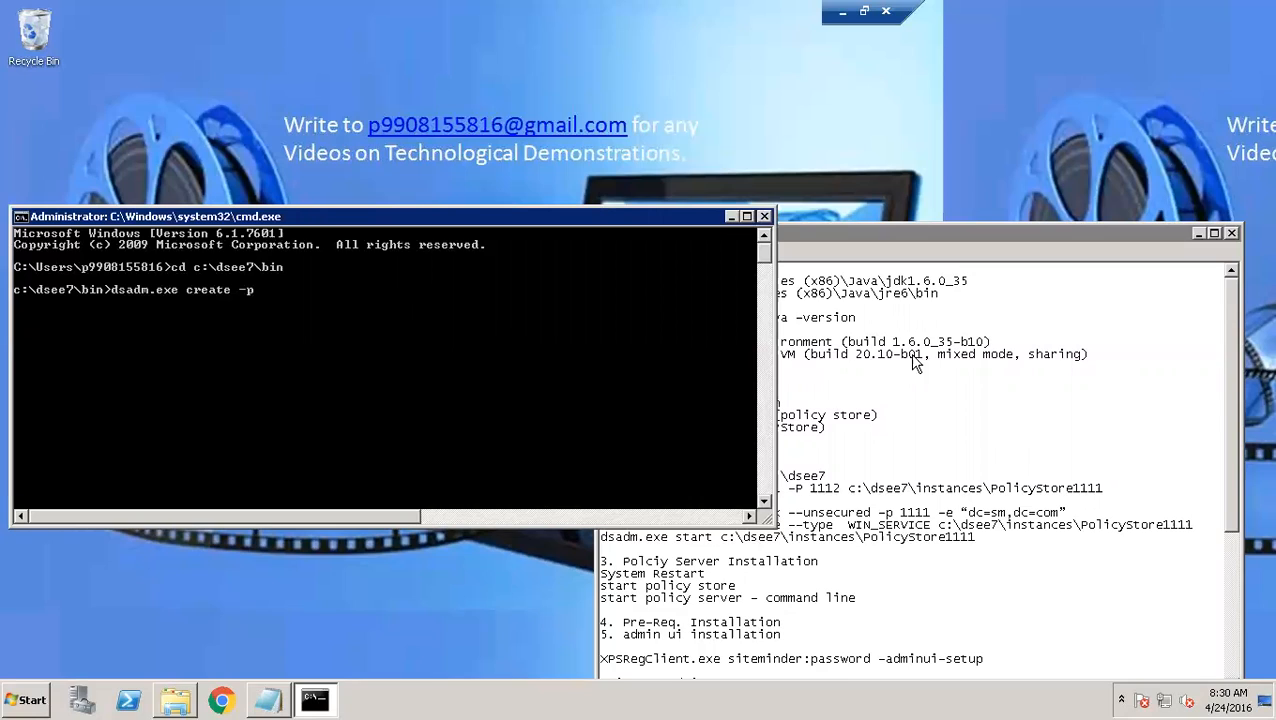
type("1")
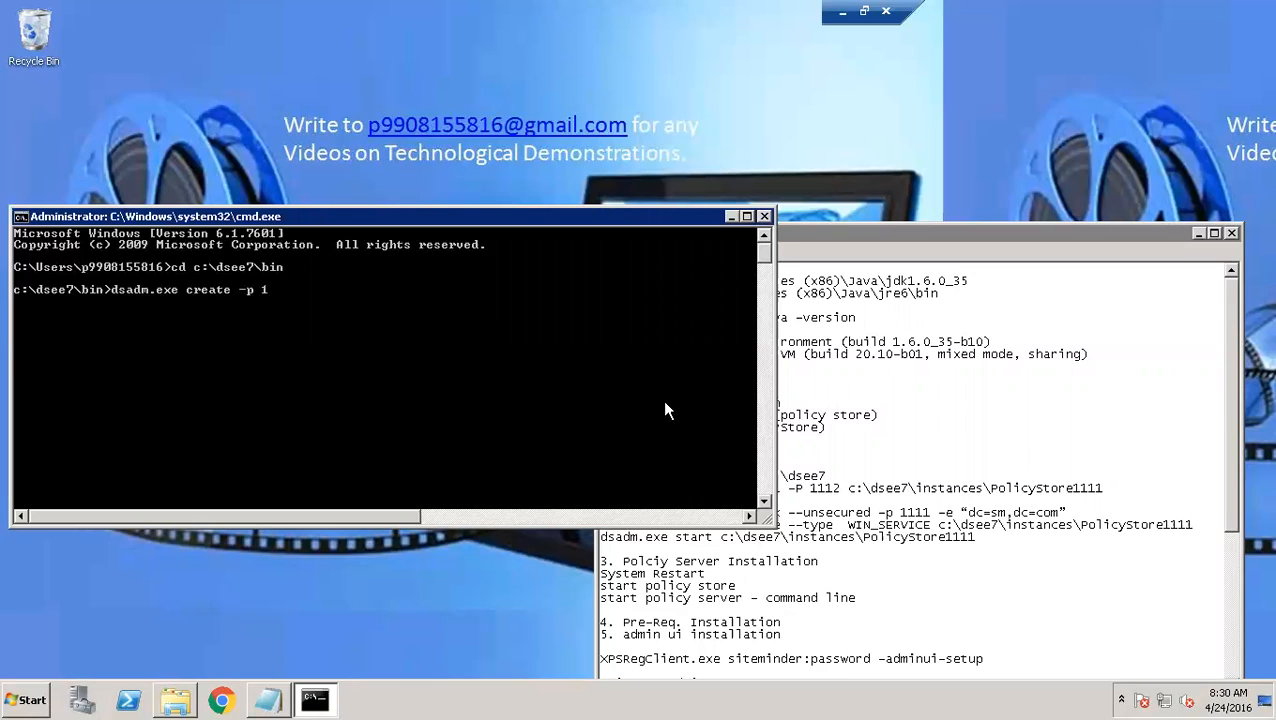
type("11")
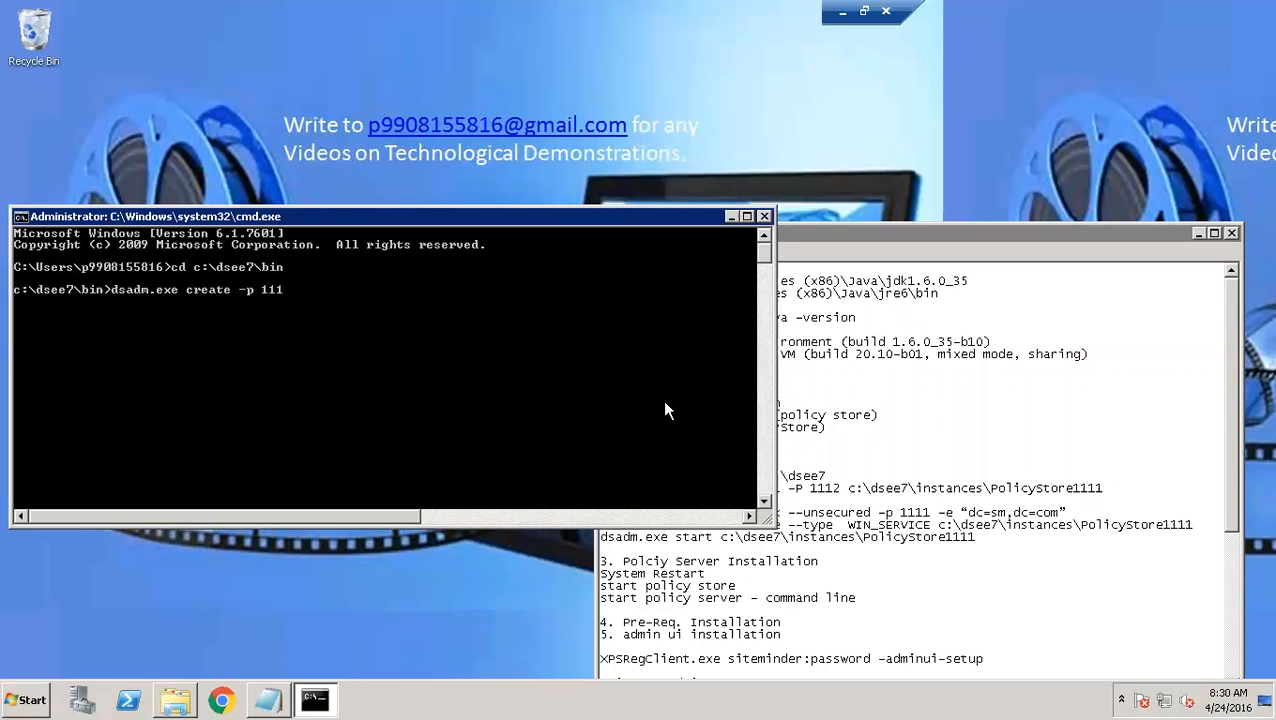
type("1")
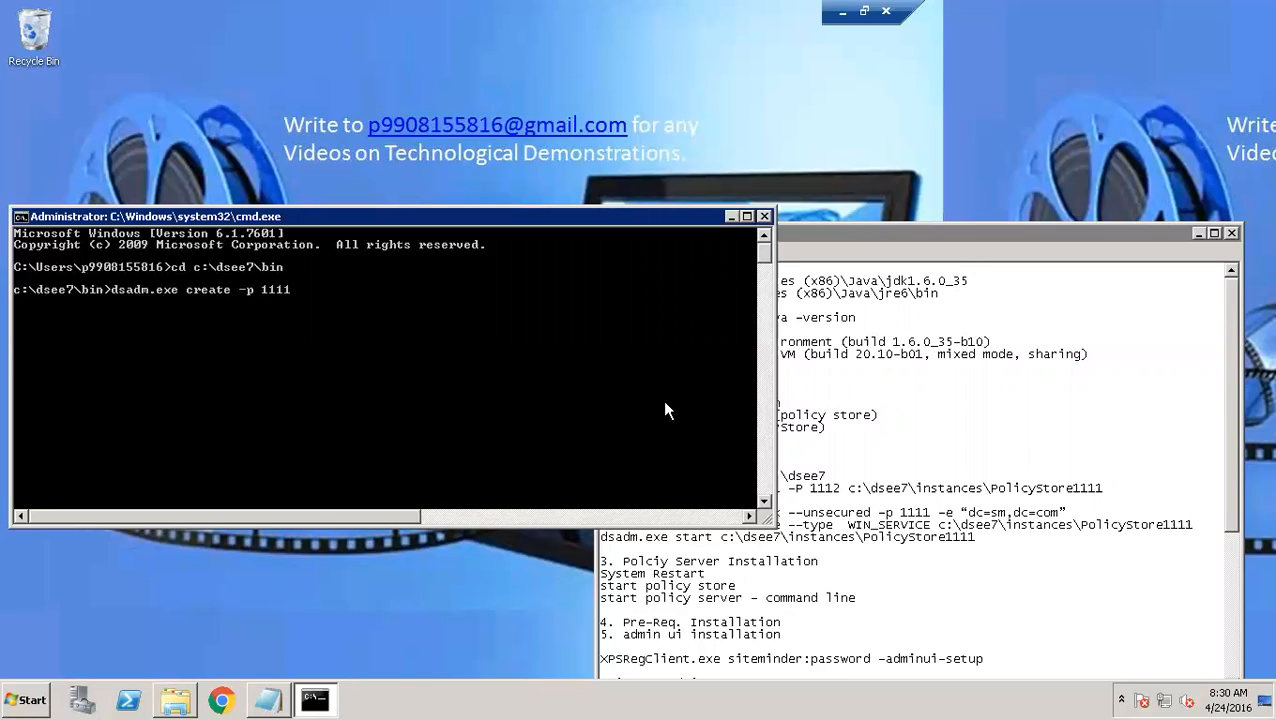
type("-P")
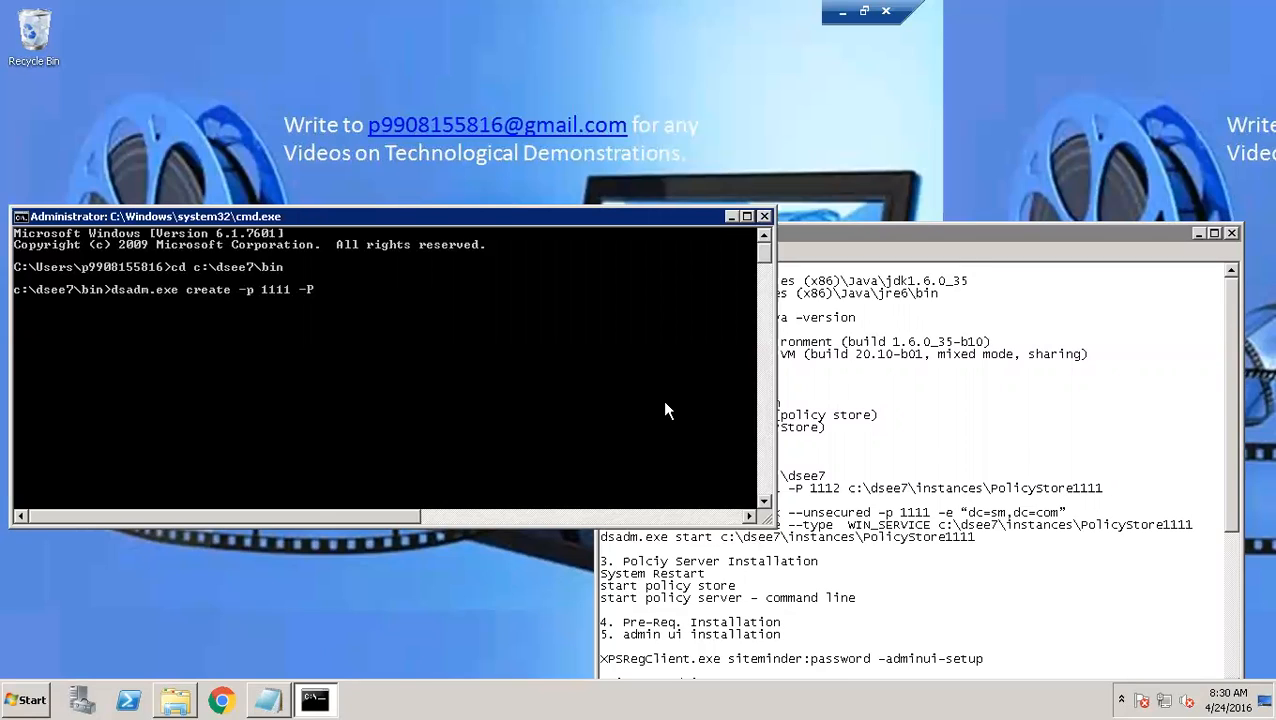
type("\" \"")
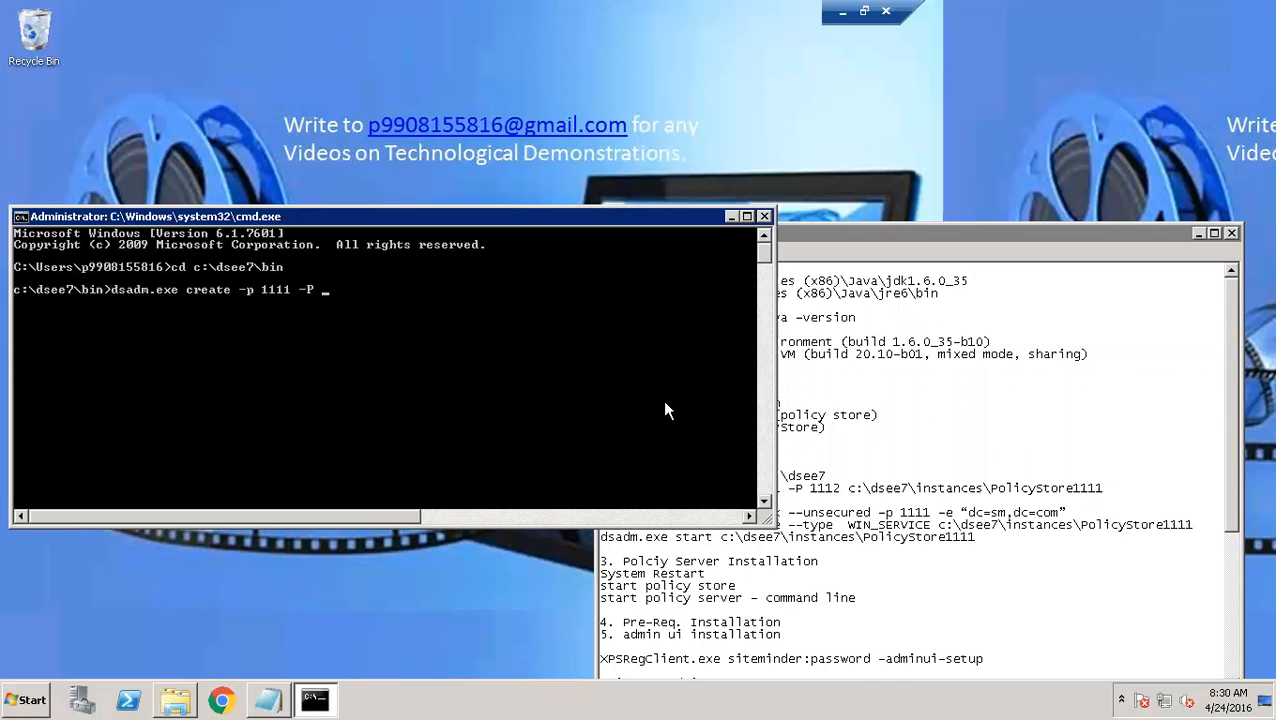
type("1112")
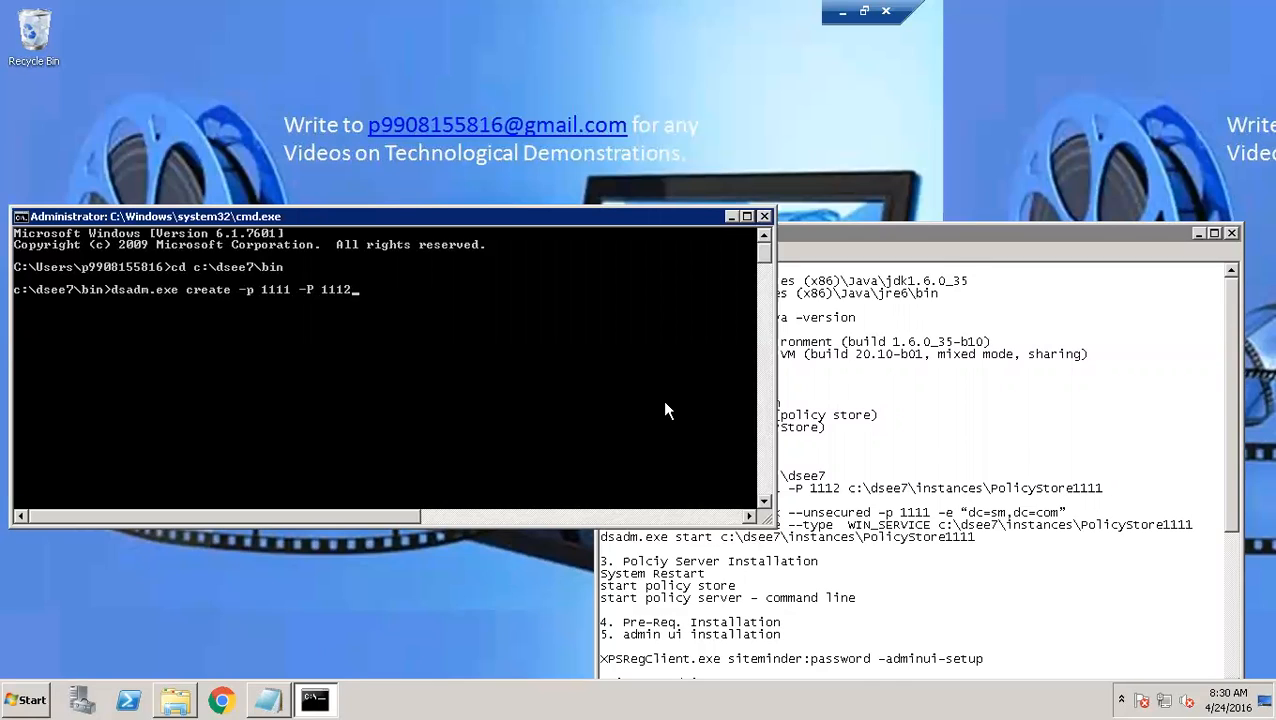
Complete the instance path c:\dsee7\instances\PolicyStore1111, fixing a mistyped part, and run the command
type("c:")
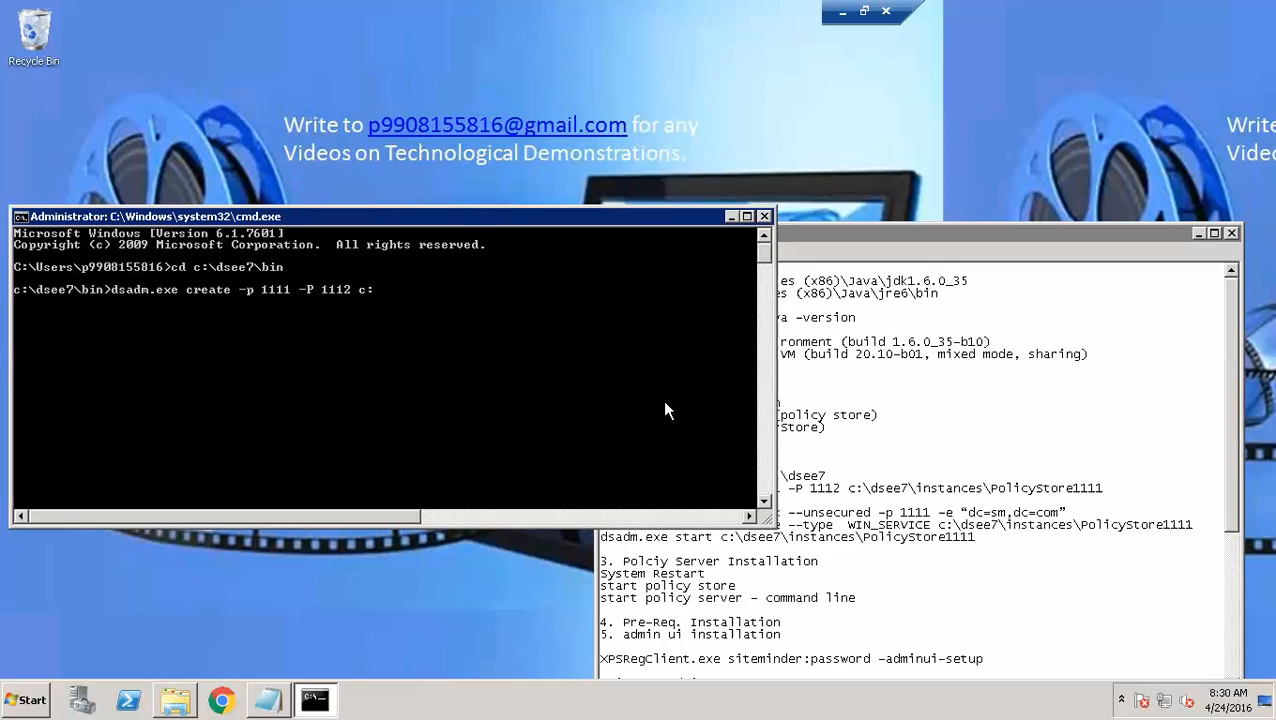
type("\\dsee7\\")
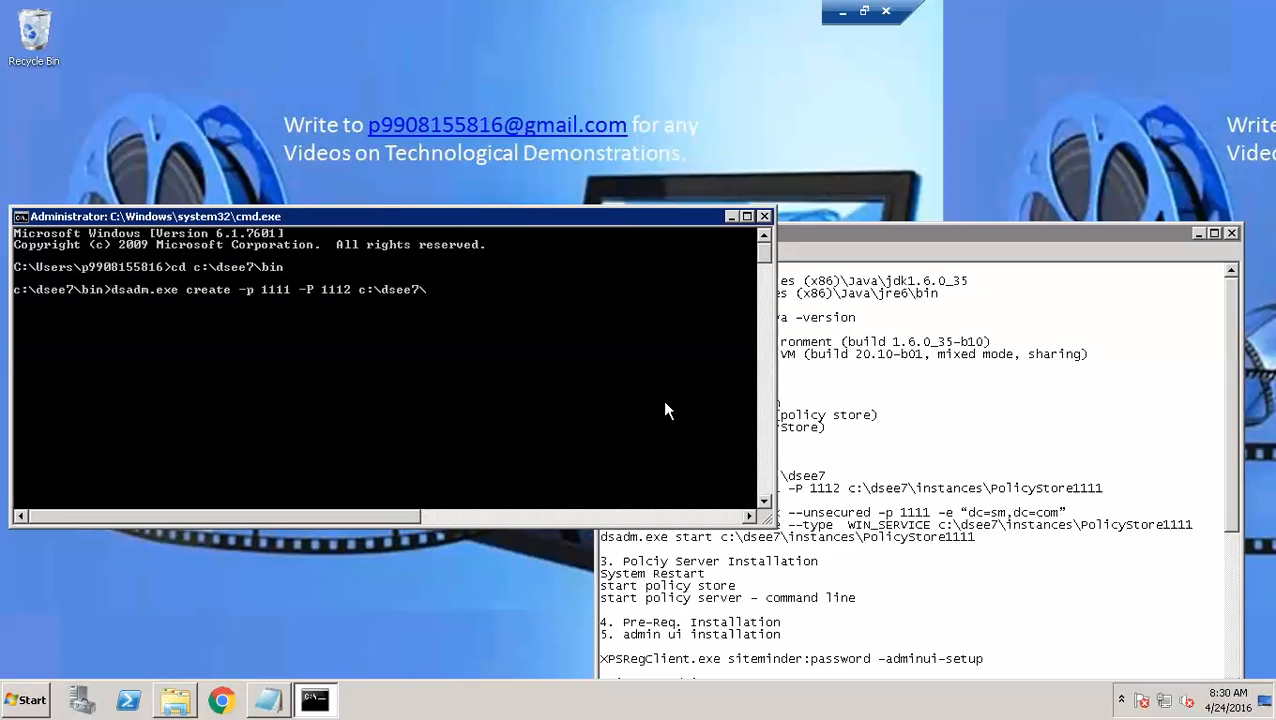
type("bin")
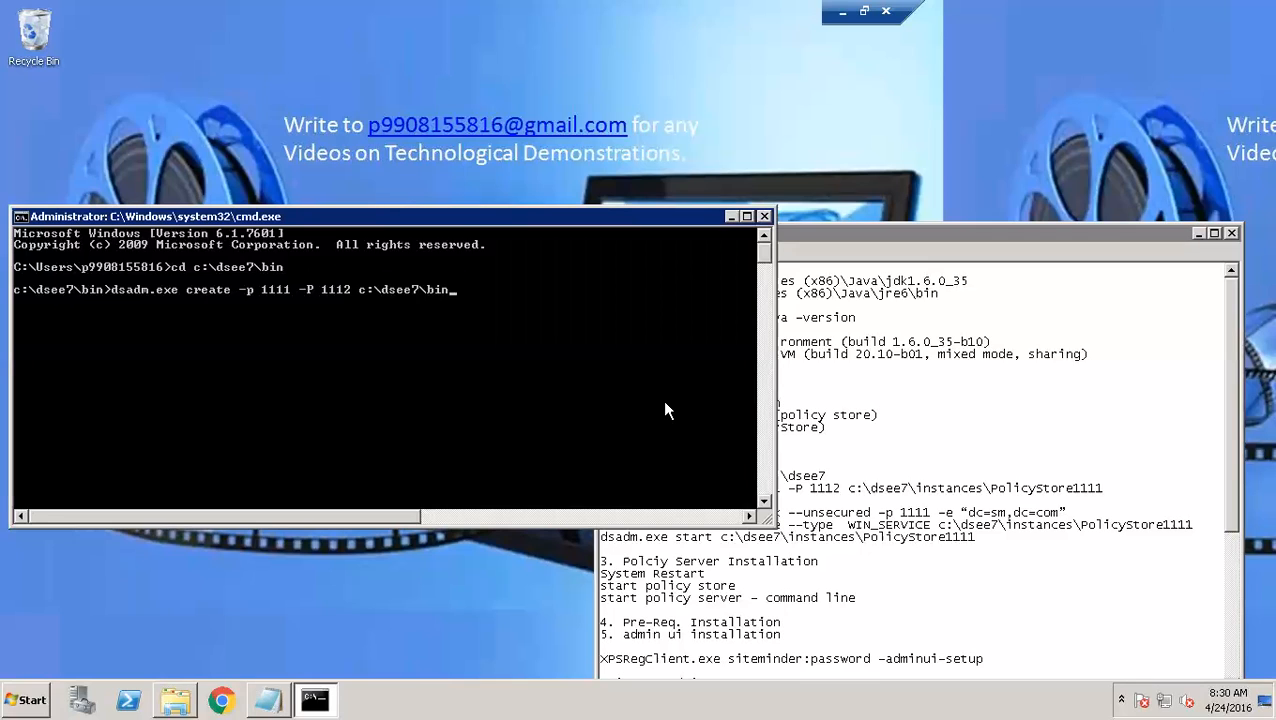
type("insync.exe")
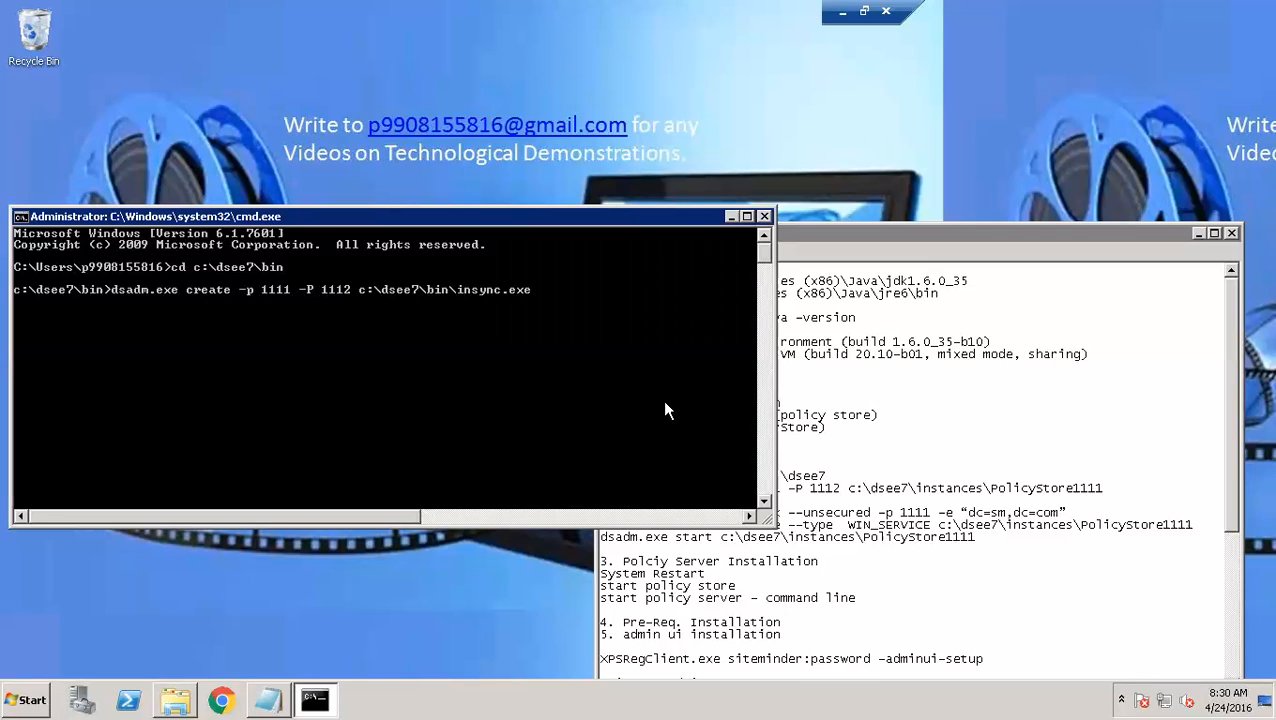
key("BackSpace")
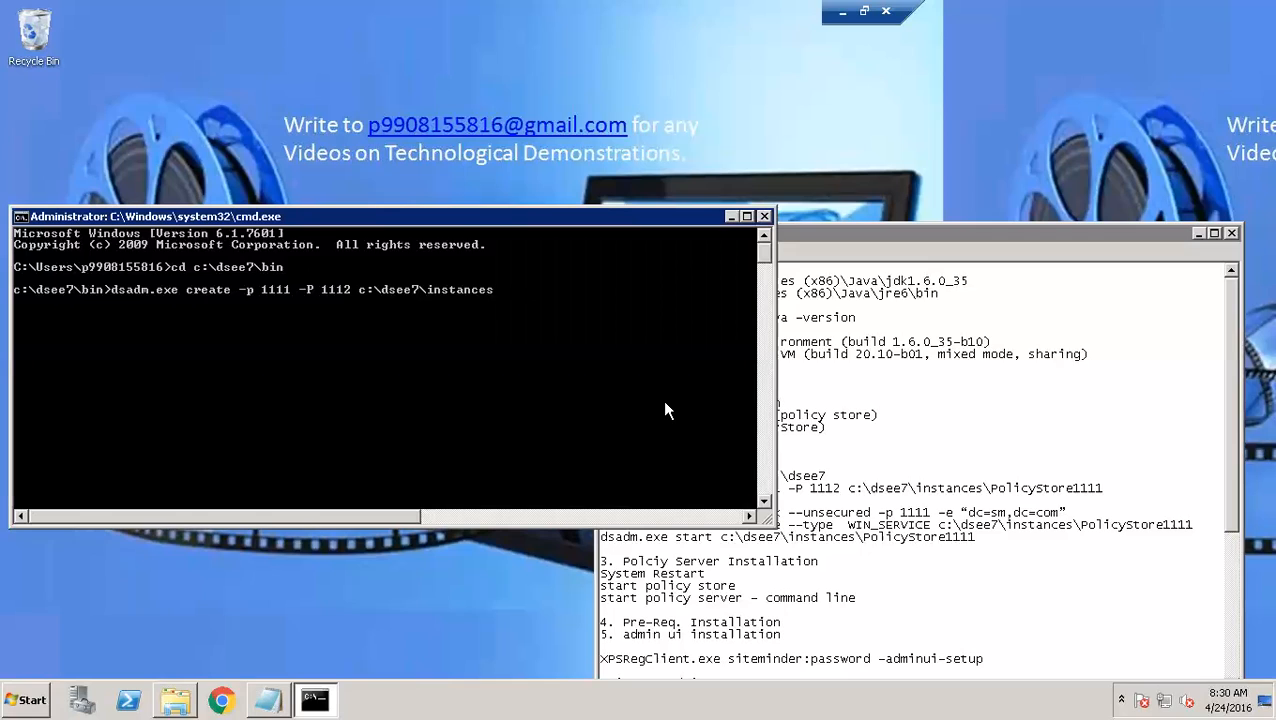
type("\\")
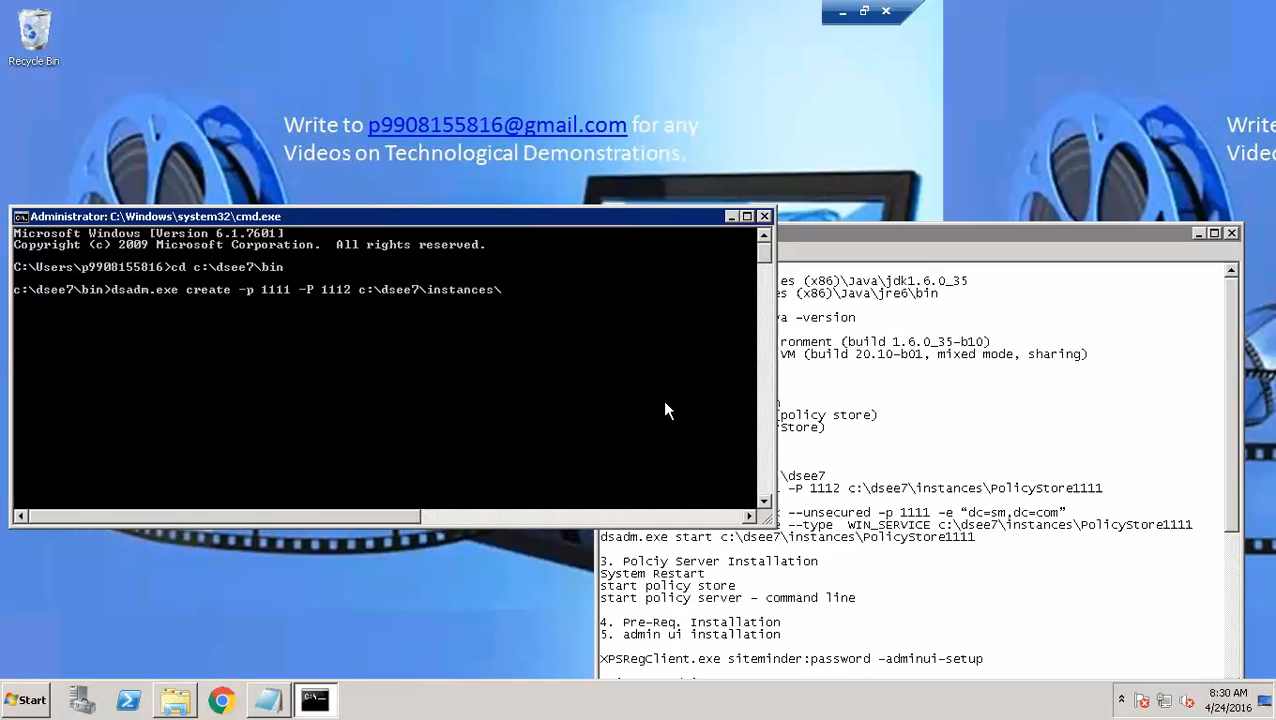
type("PolicySt")
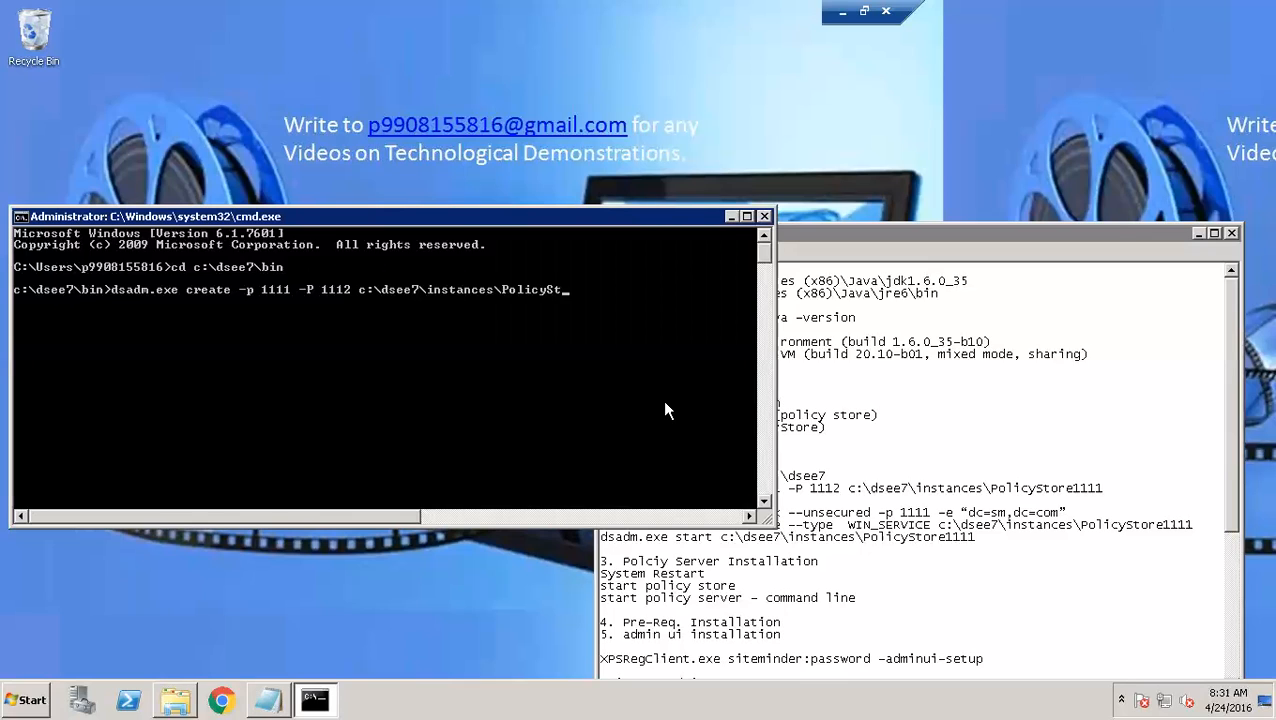
type("1")
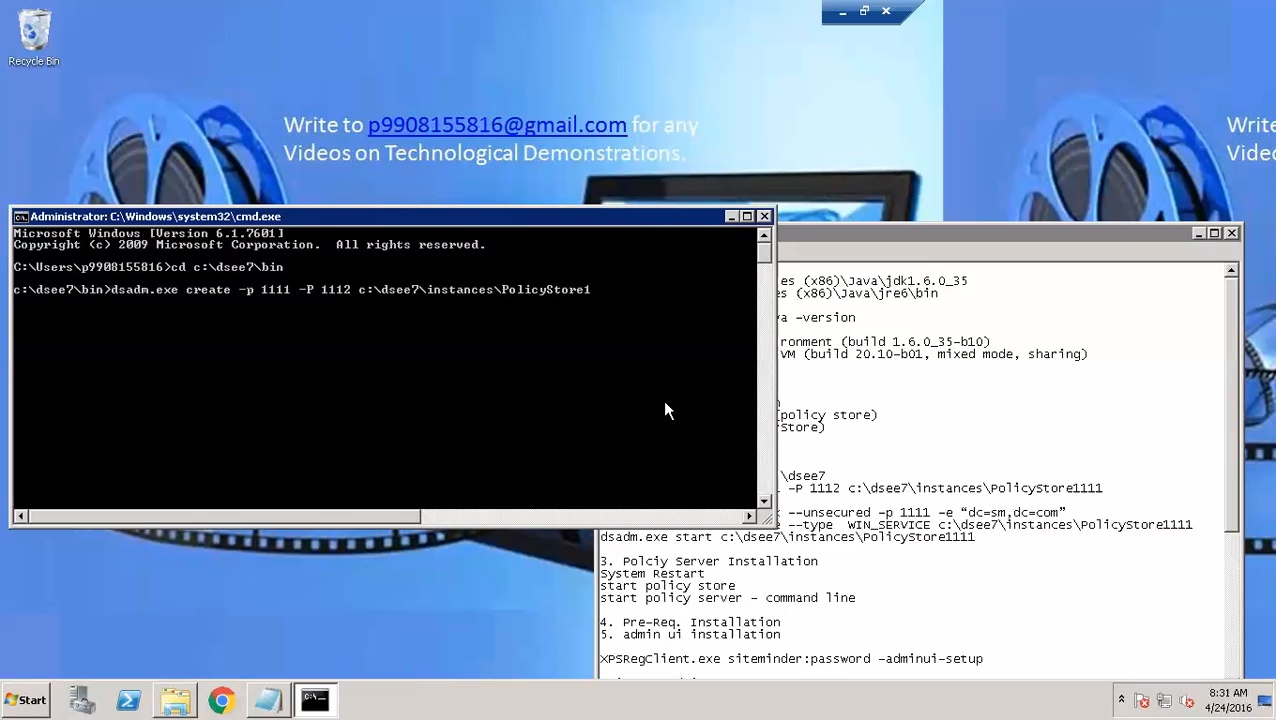
type("111")
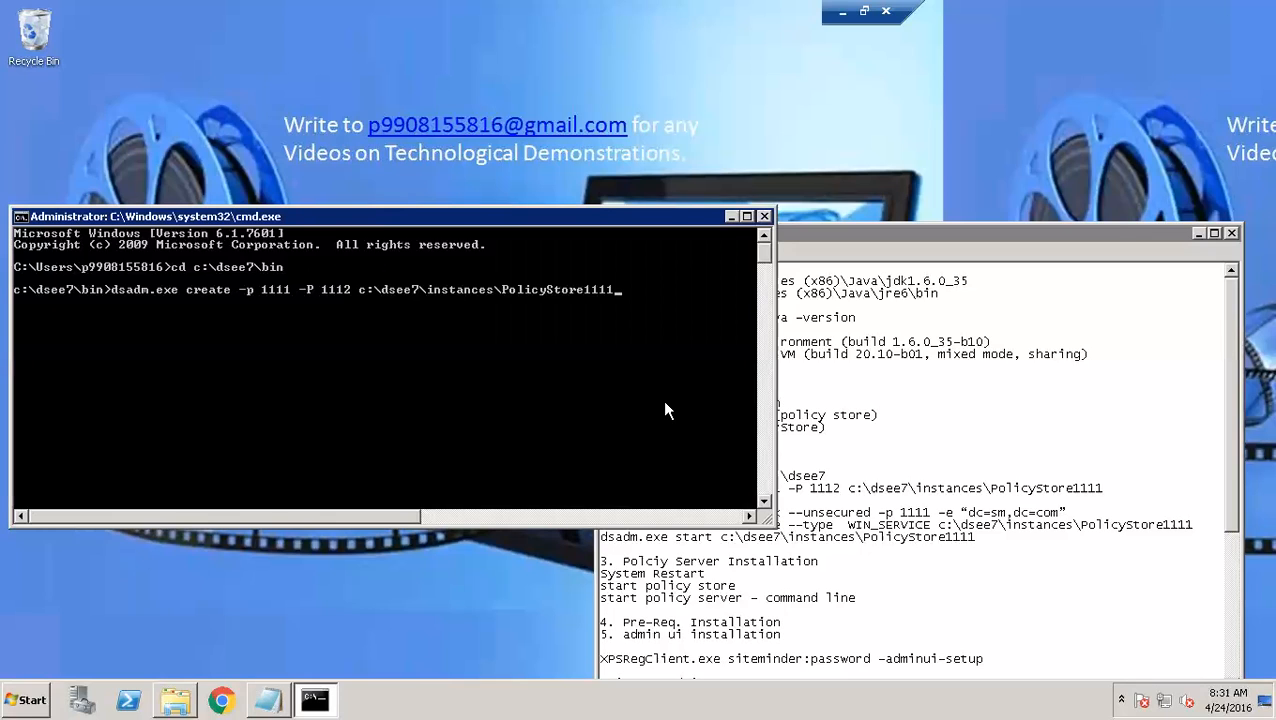
key("enter")
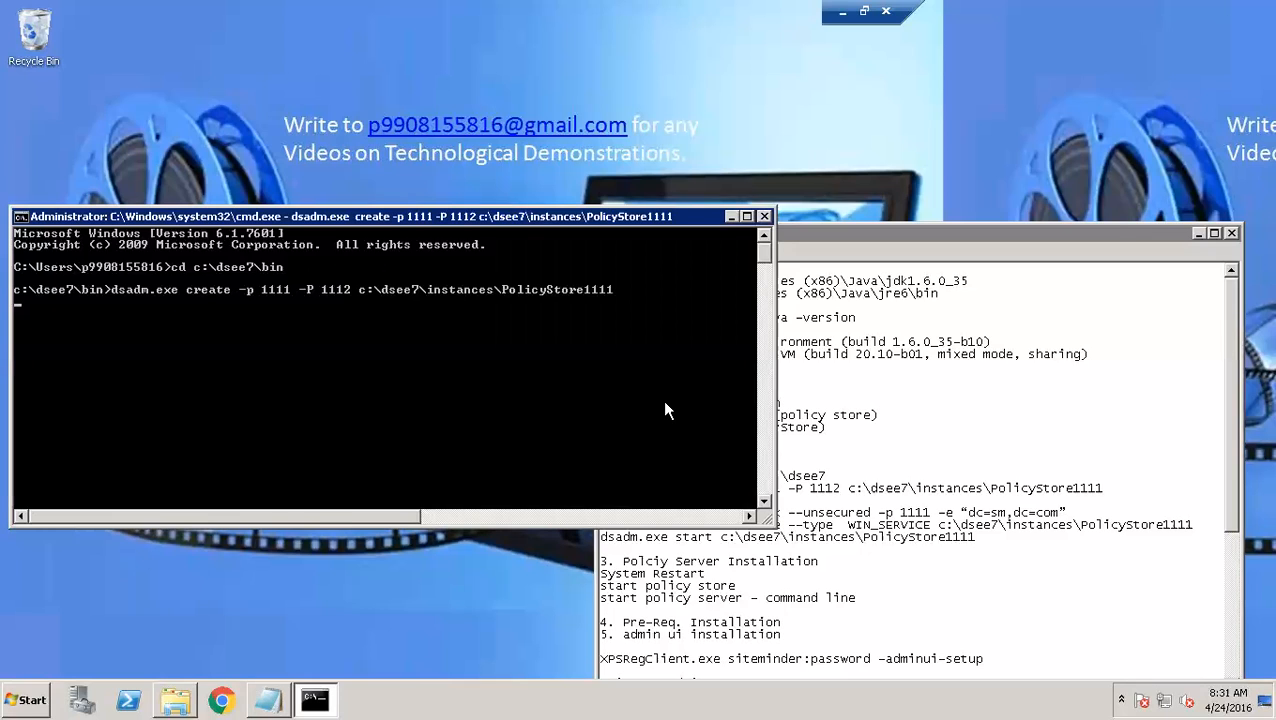
Submit and confirm the Directory Manager password to finish creating PolicyStore1111
key("Return")
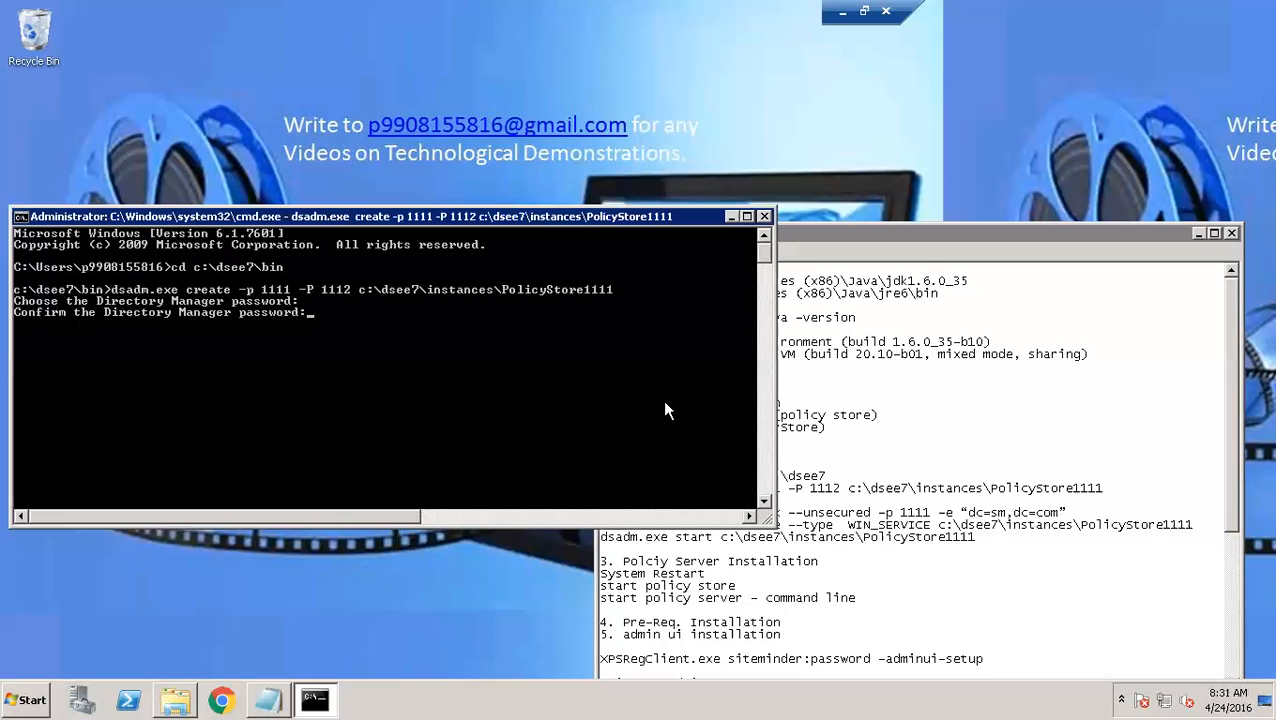
key("Enter")
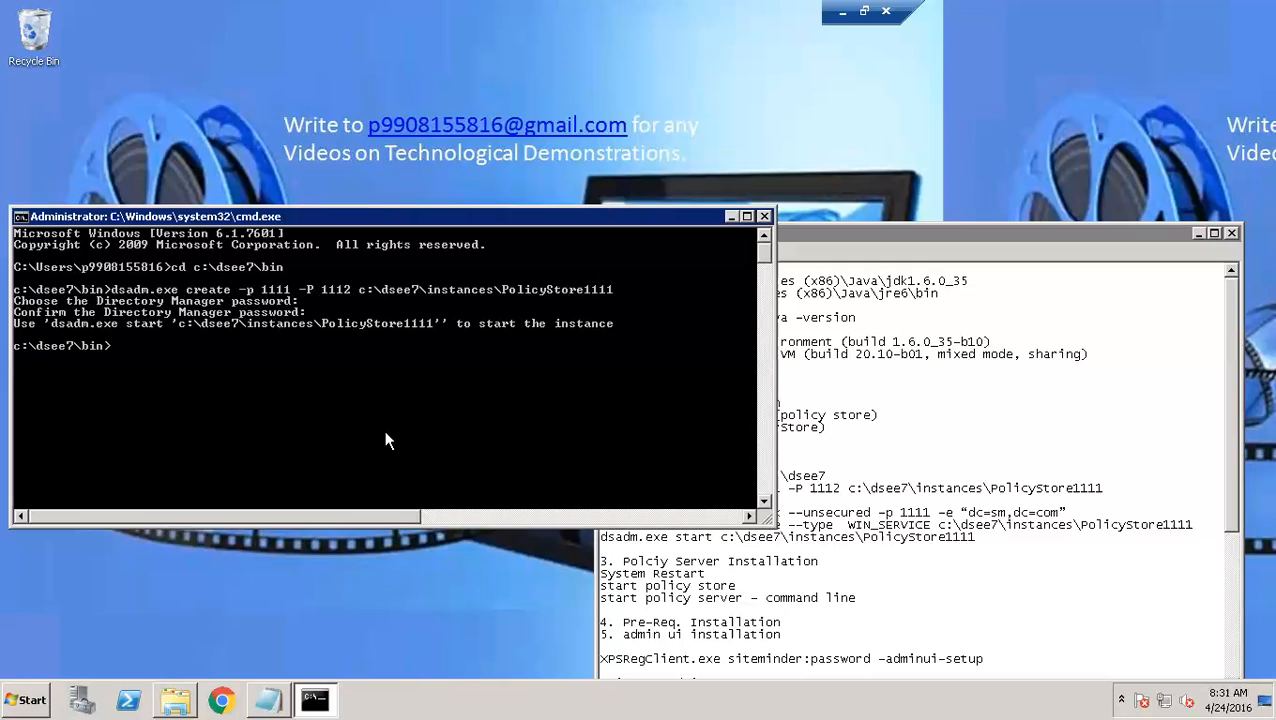
Start the dsconf.exe create-suffix command, correcting the name and moving the notes aside
type("ds")
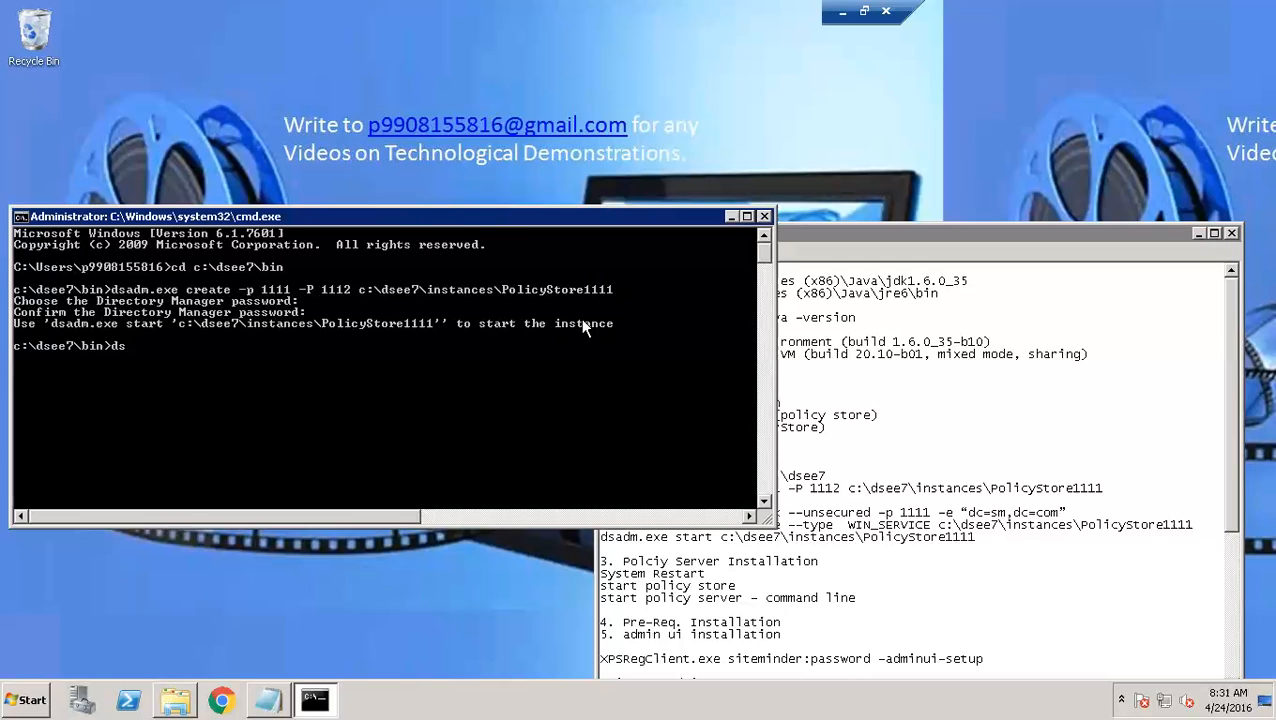
type("dsccmon.exe")
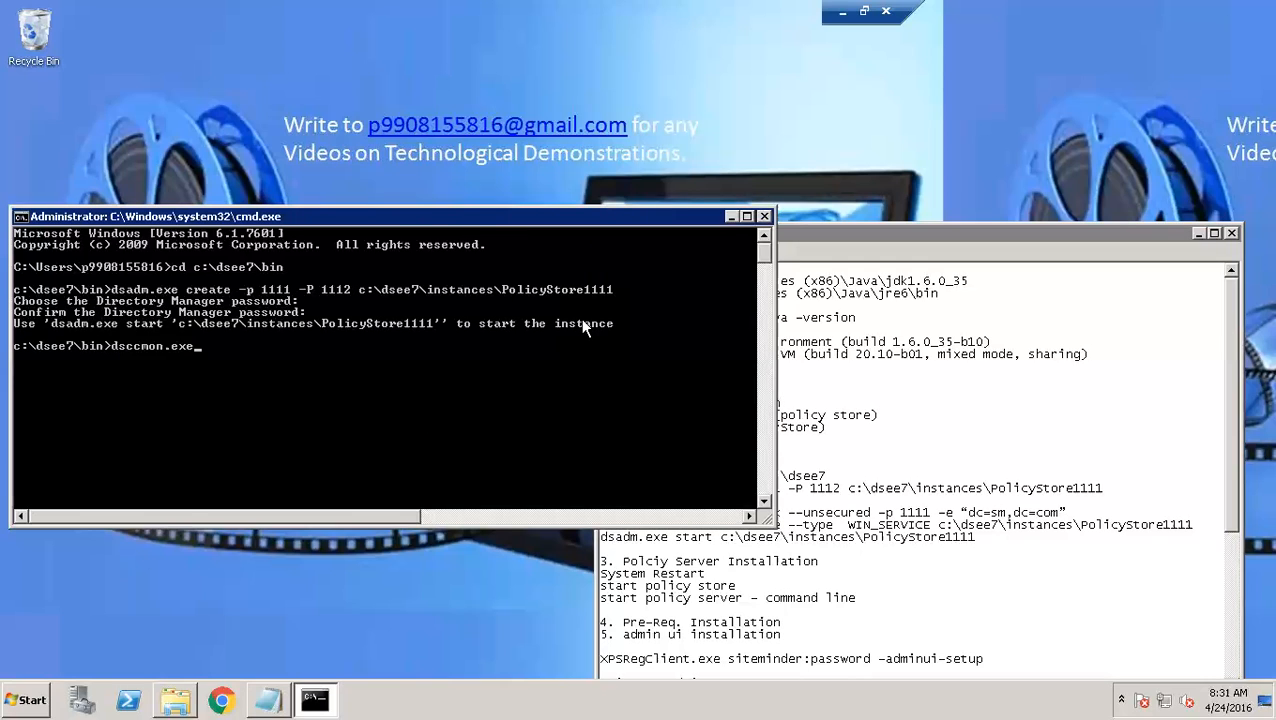
key("BackSpace")
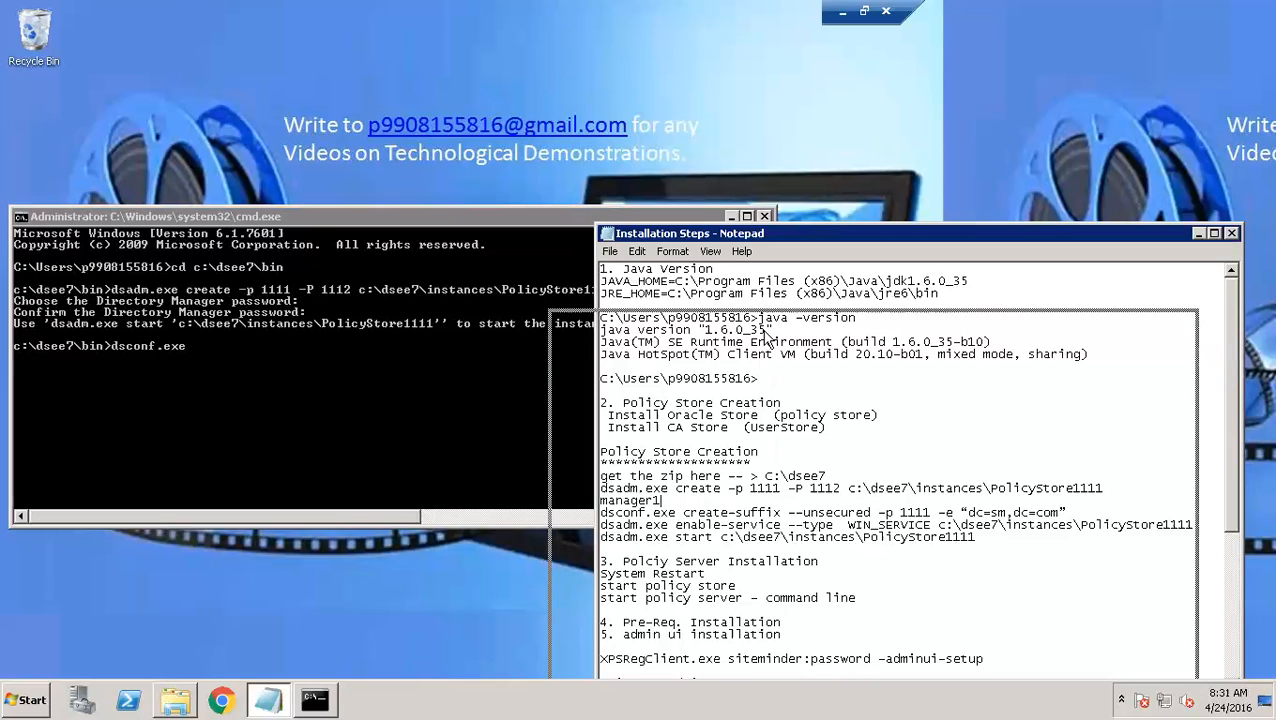
left_click_drag(690, 232, 640, 326)
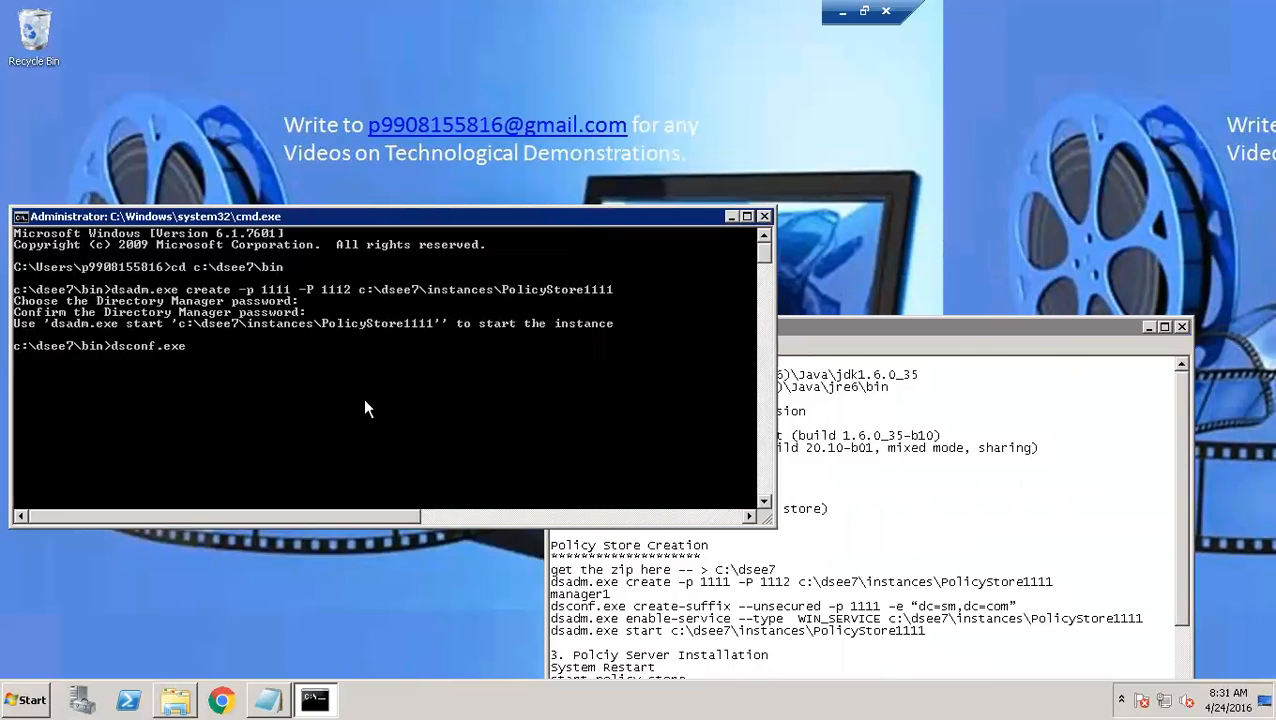
type("c")
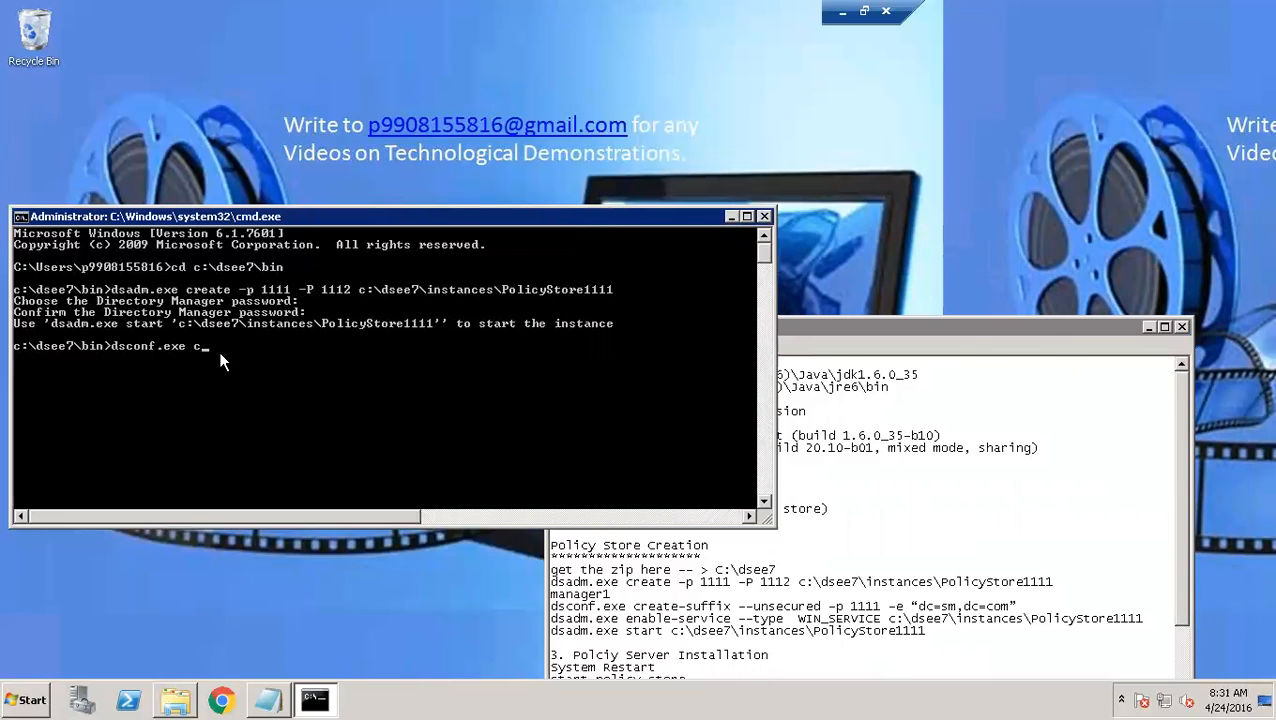
type("reate")
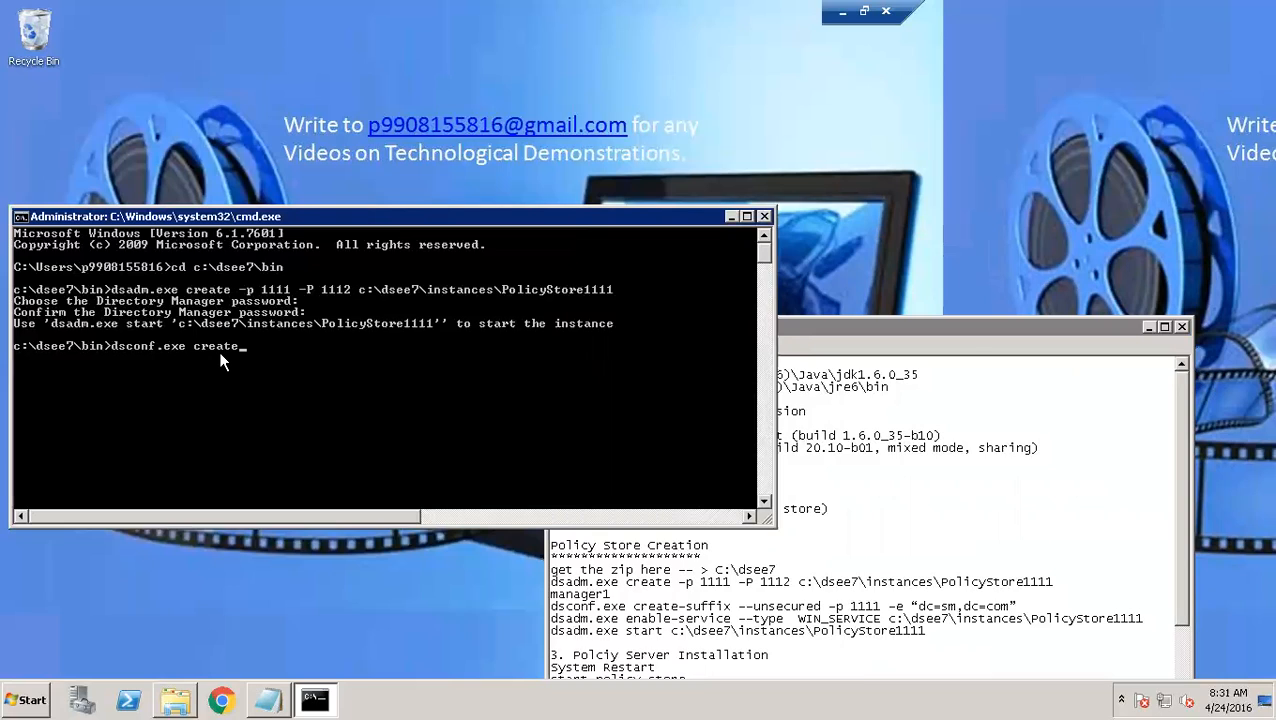
type("-sff")
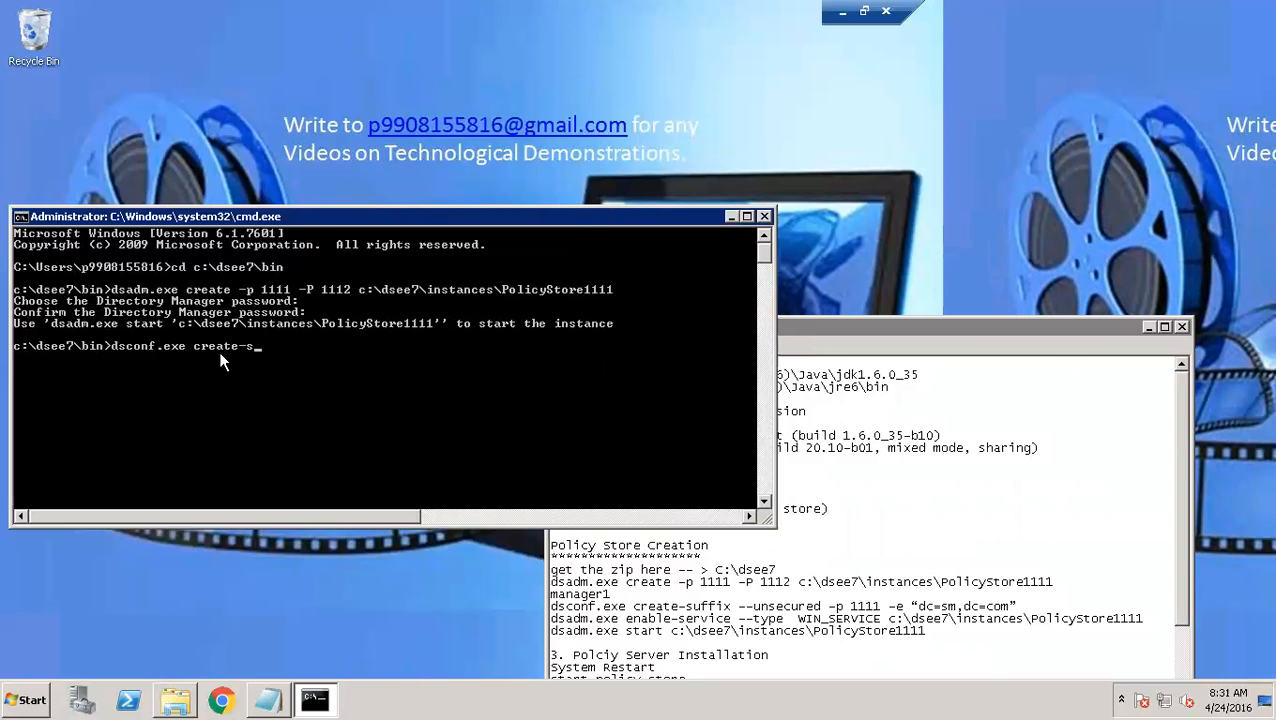
type("uffix")
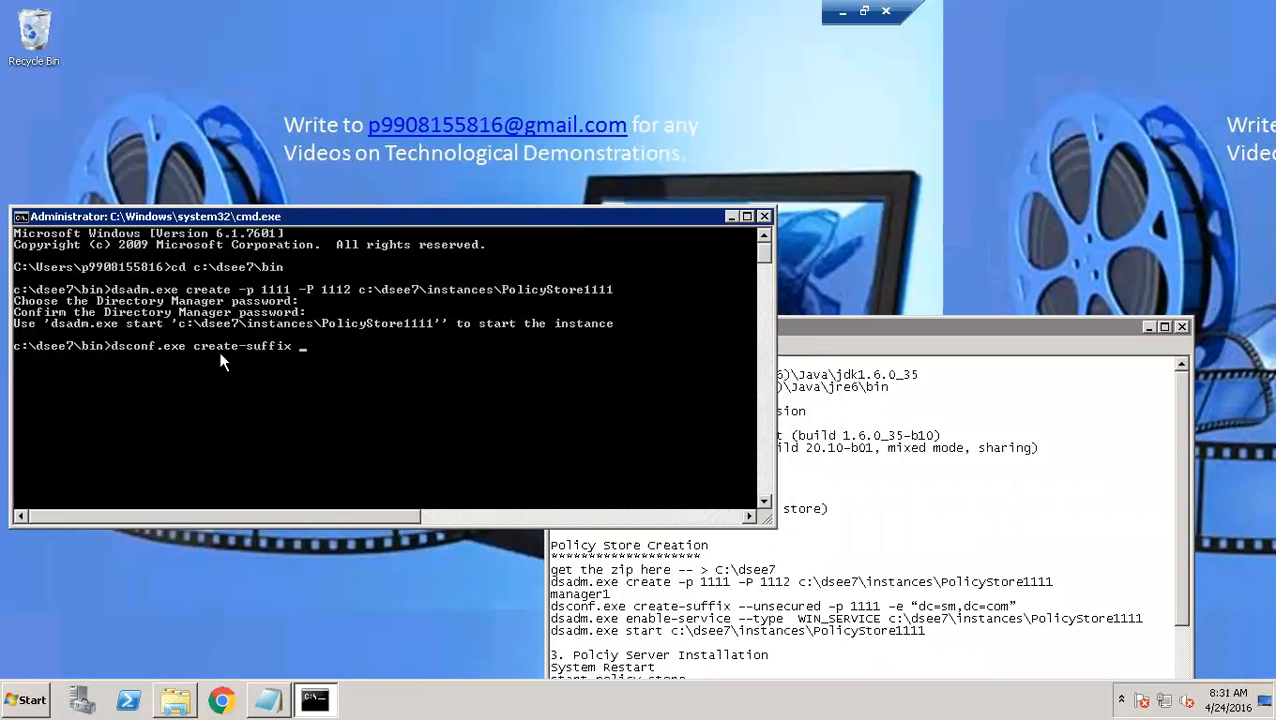
Add --unsecured -p 1111 -e "dc=sm,dc=com" and run it, failing to connect to localhost:1111
type("--")
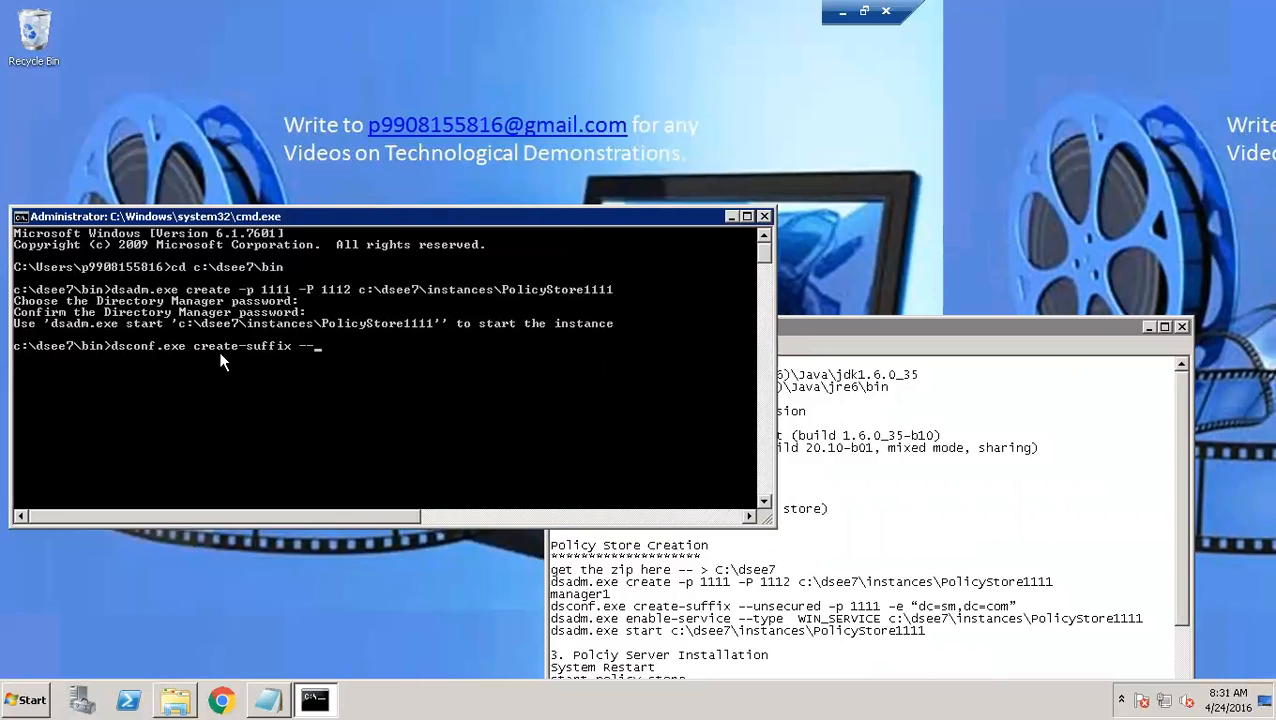
type("unsecure")
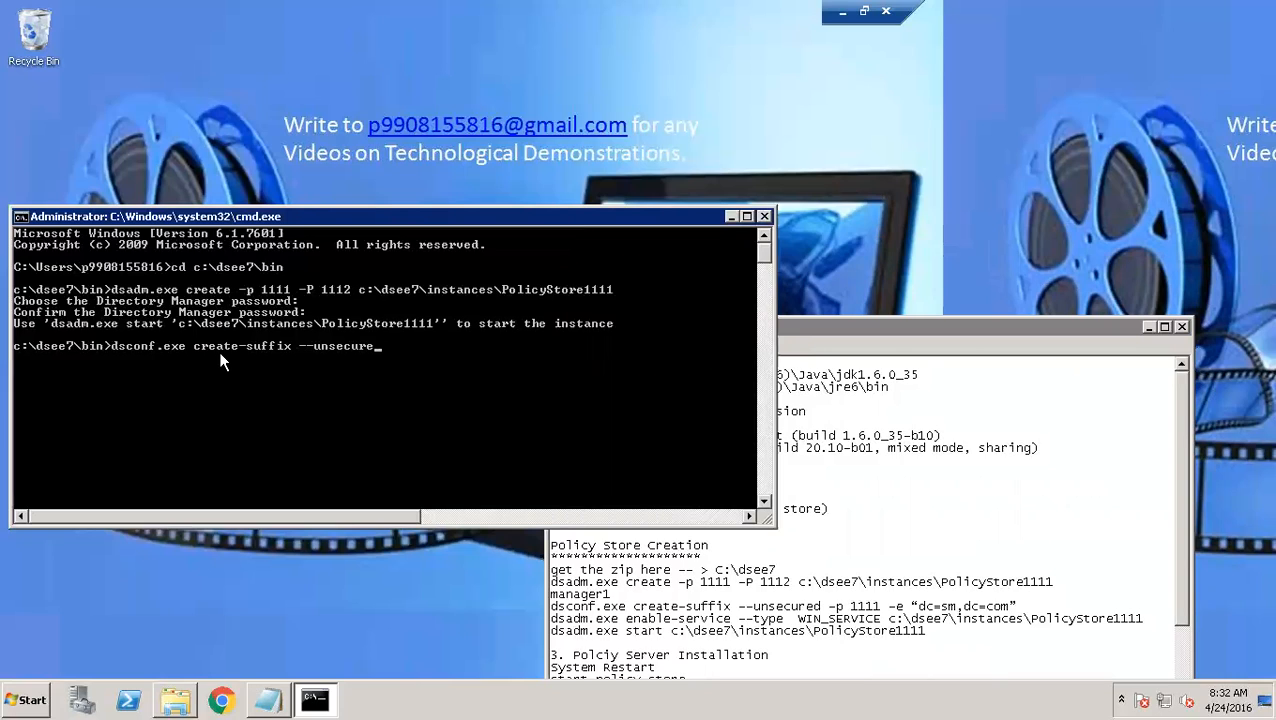
type("d -")
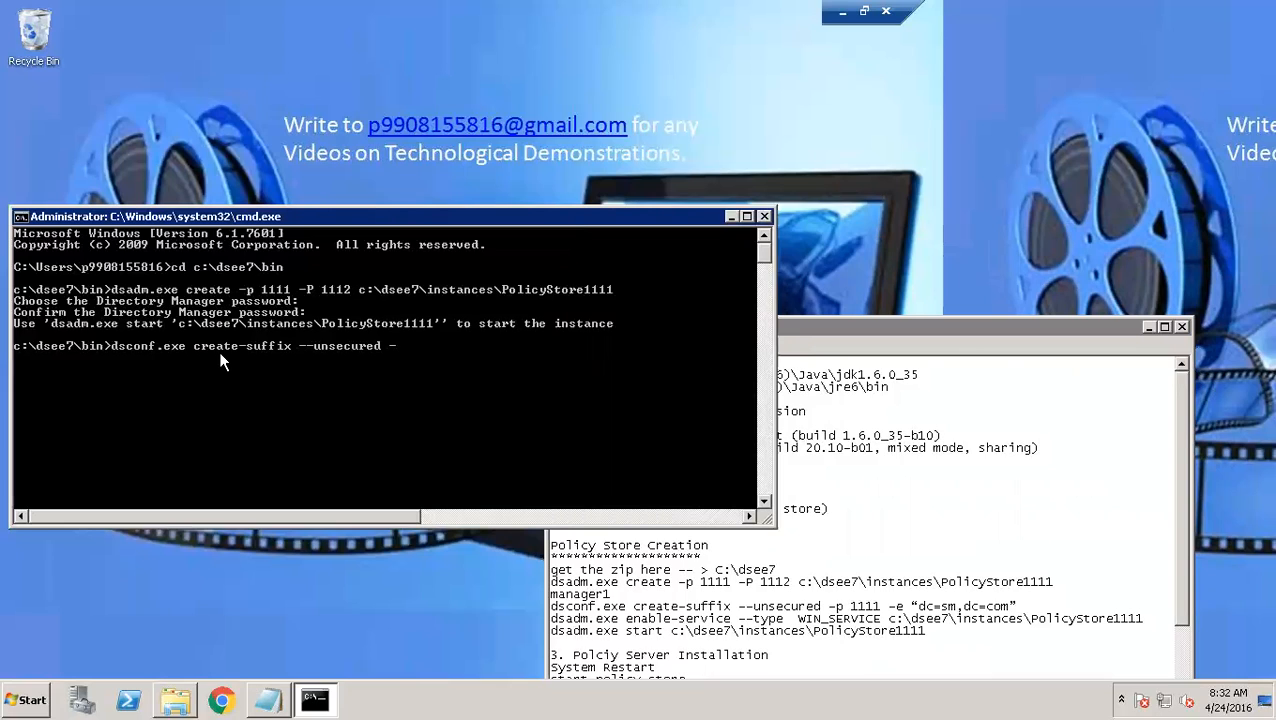
type("p 1111")
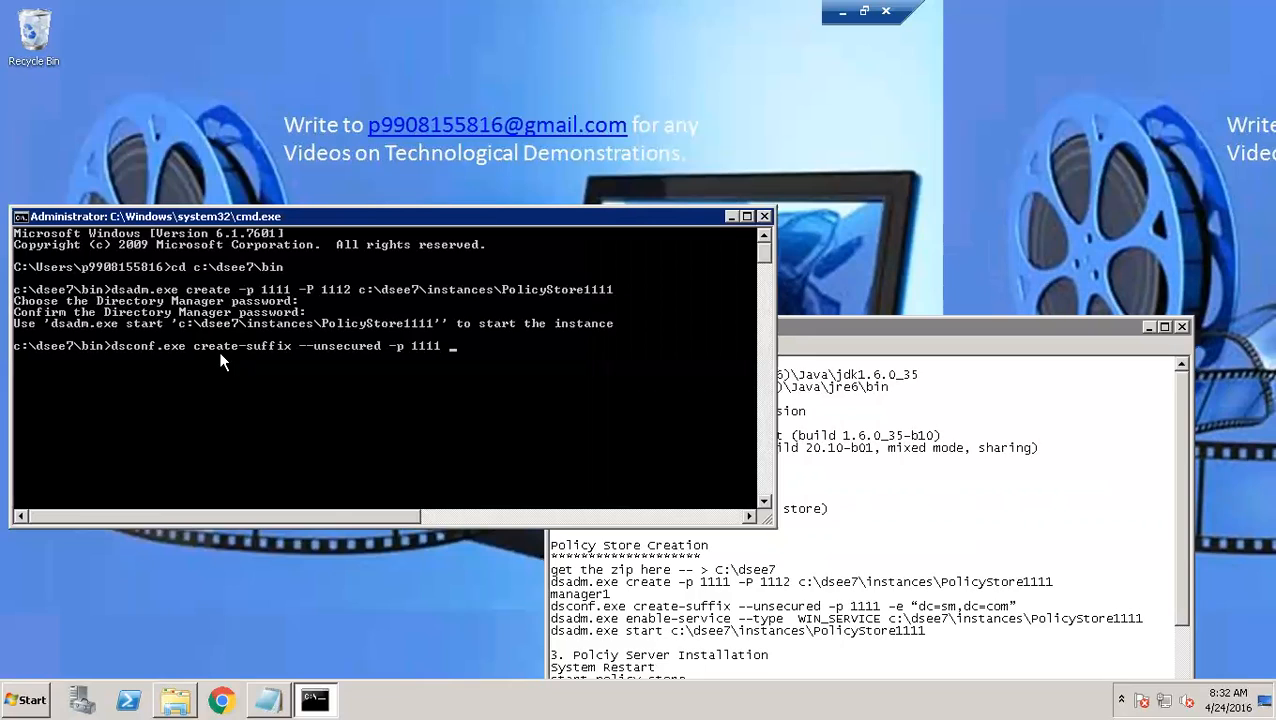
type("-e")
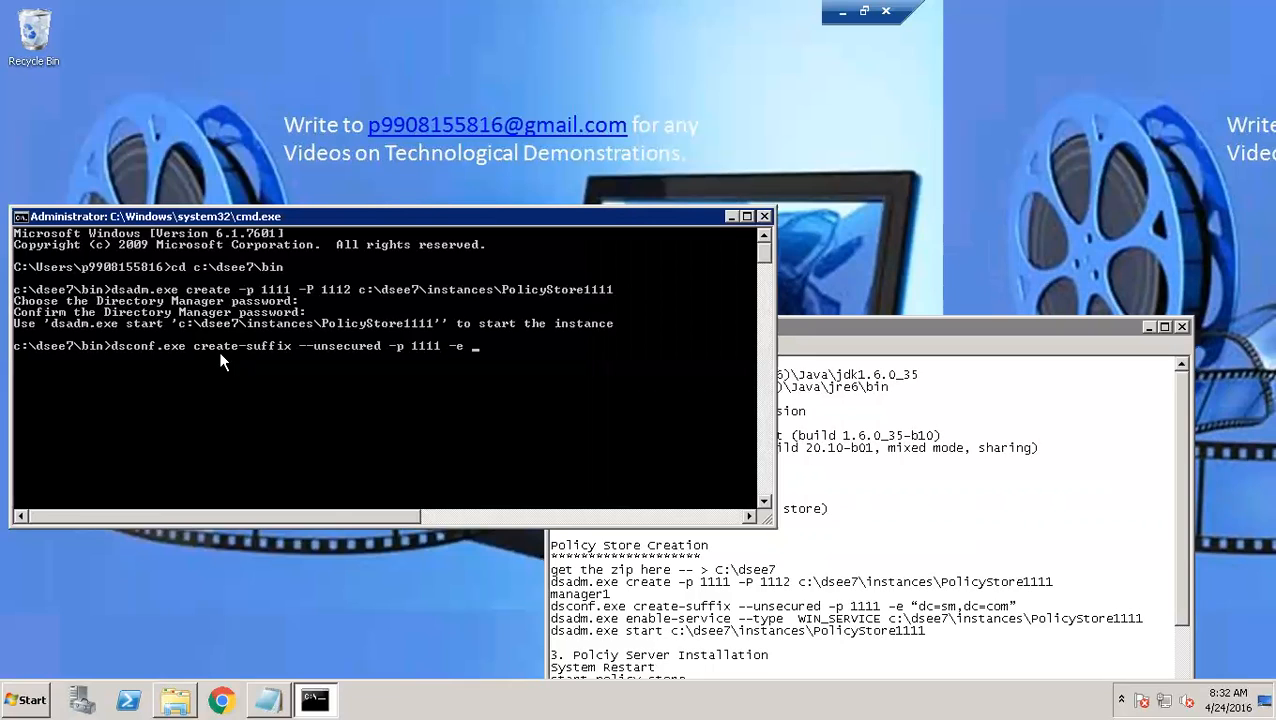
type("\"")
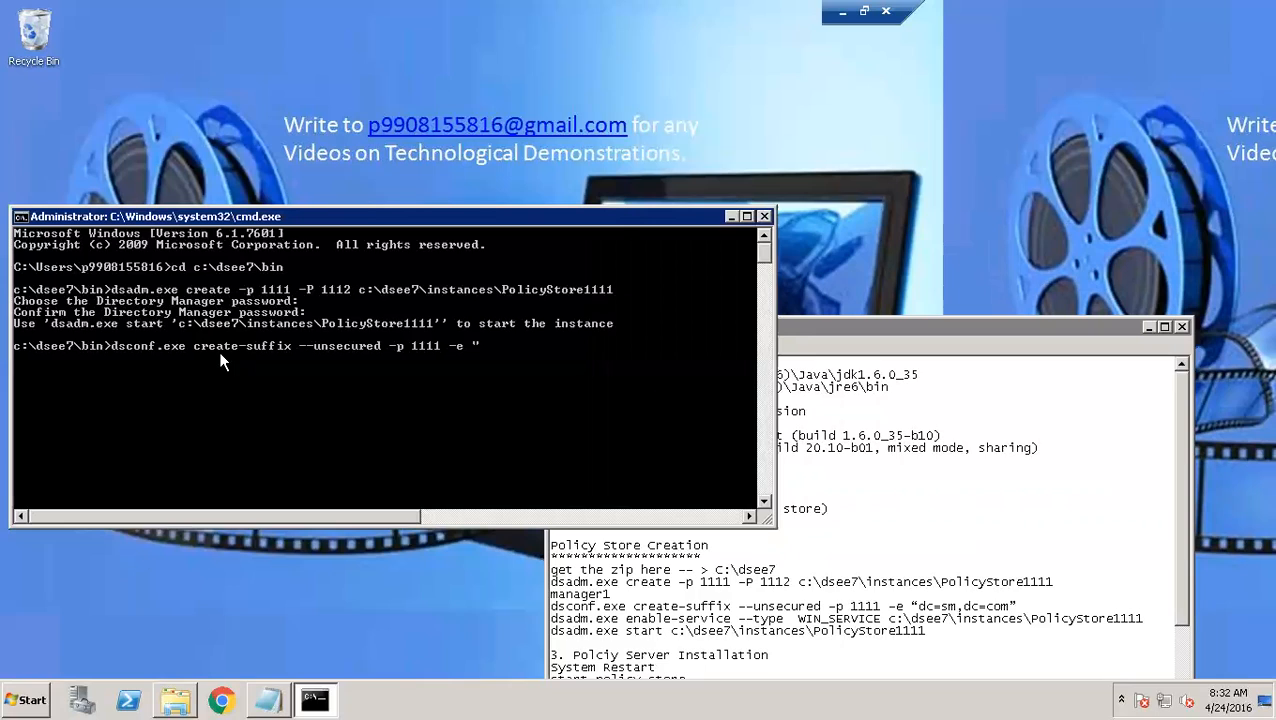
type("dc")
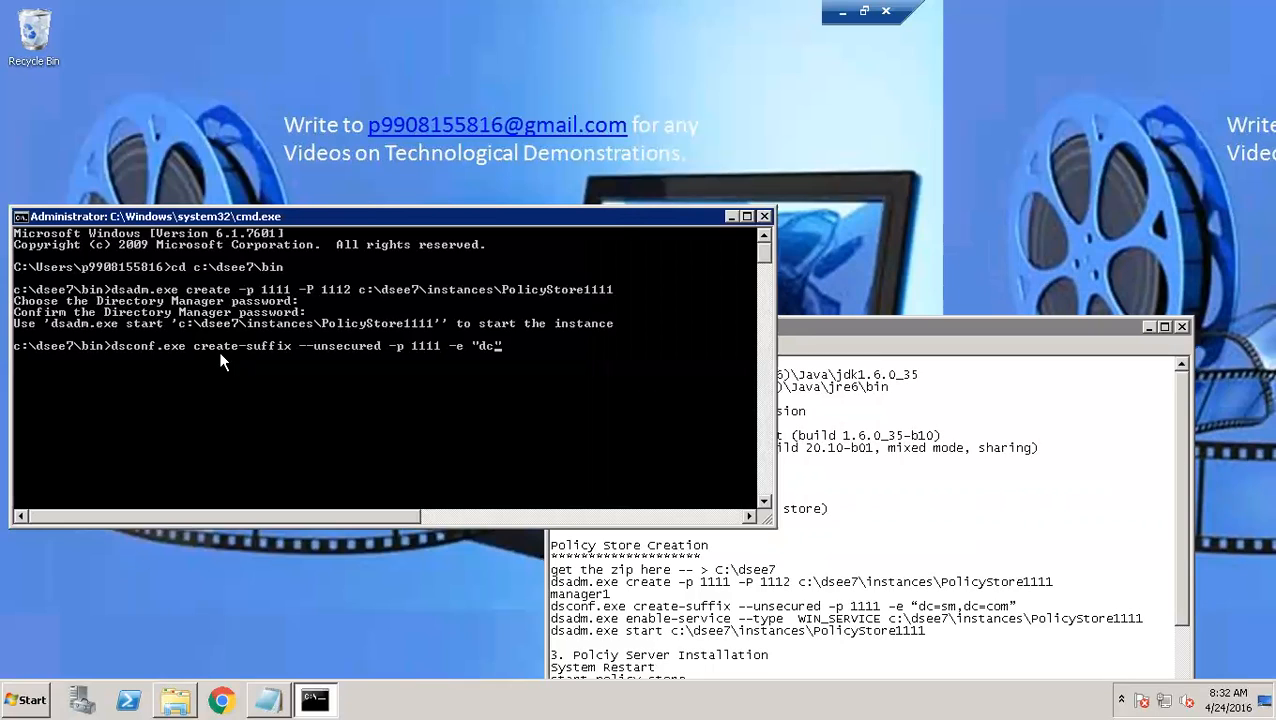
type("=sm,d")
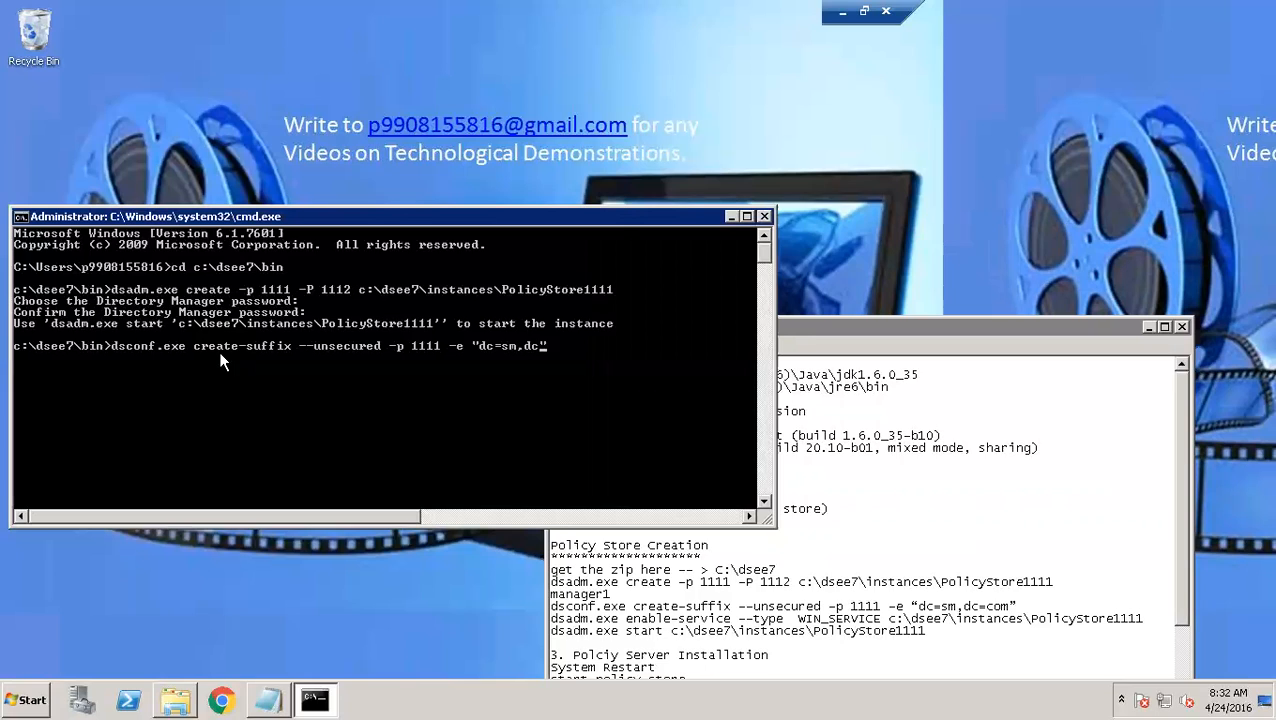
type("com\"")
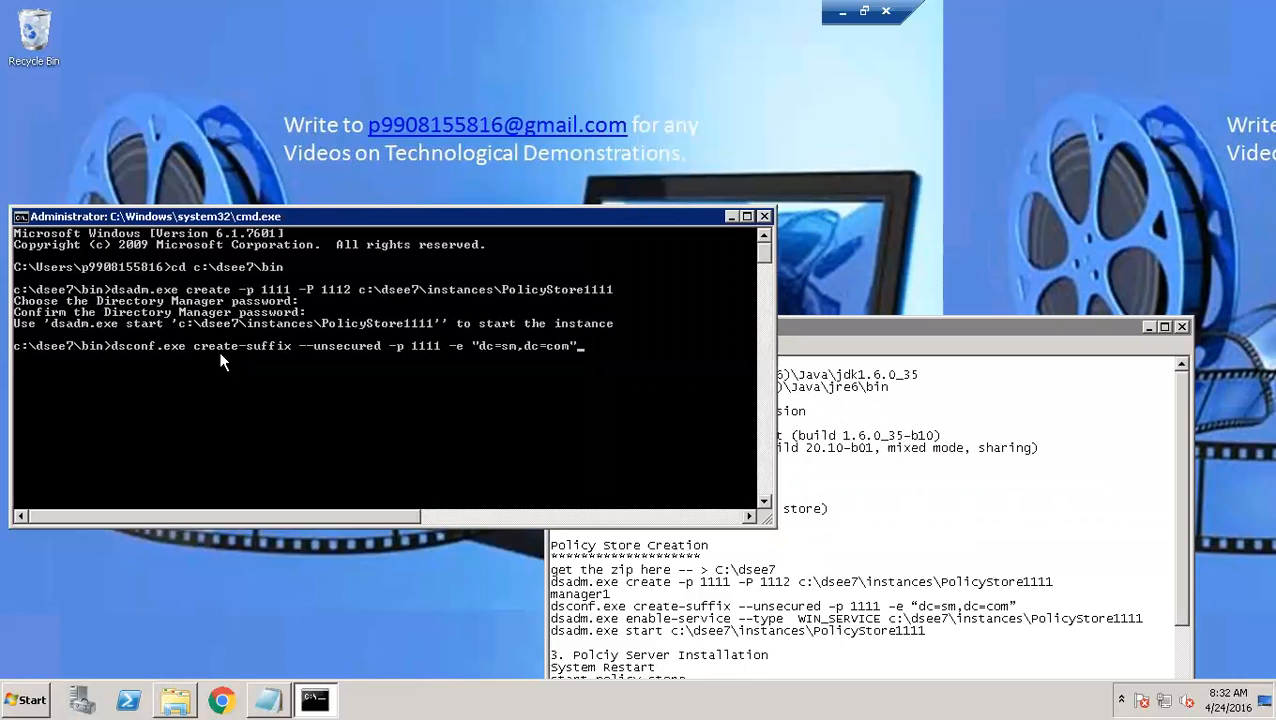
type("e")
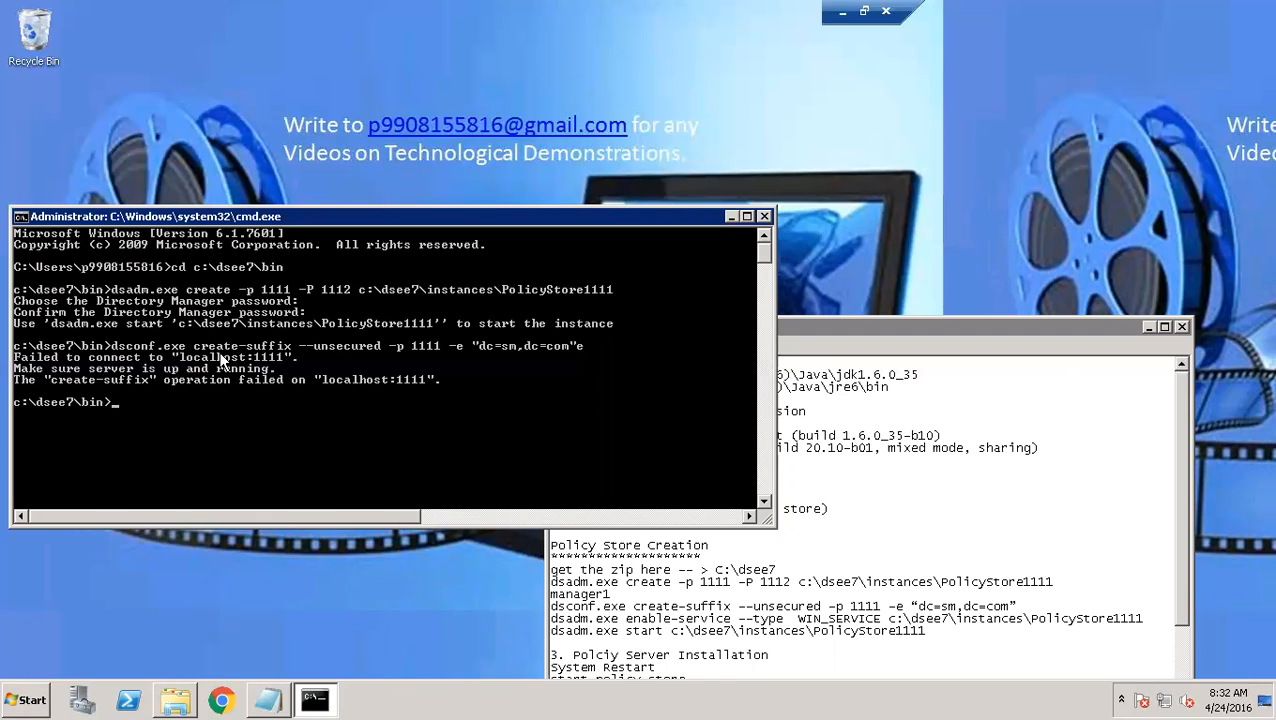
Start PolicyStore1111 with dsadm.exe start, then rerun create-suffix for dc=sm,dc=com on port 1111
type("dsadm.exe")
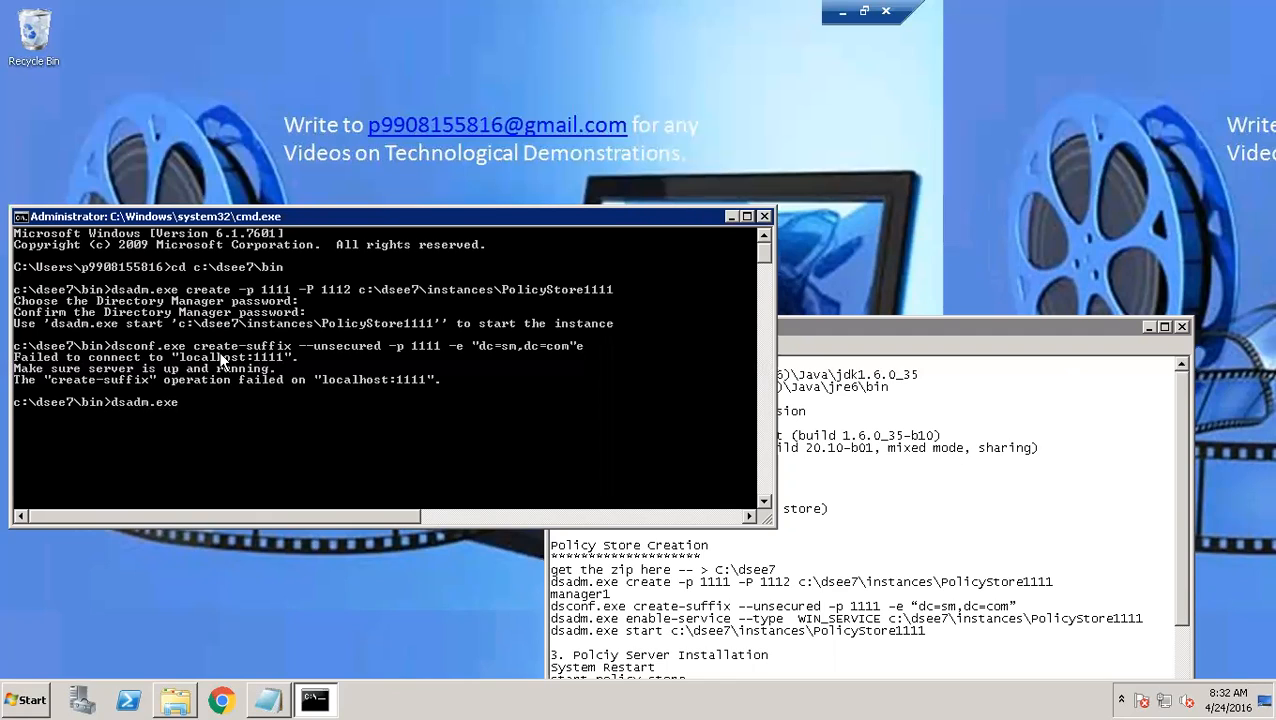
type("start")
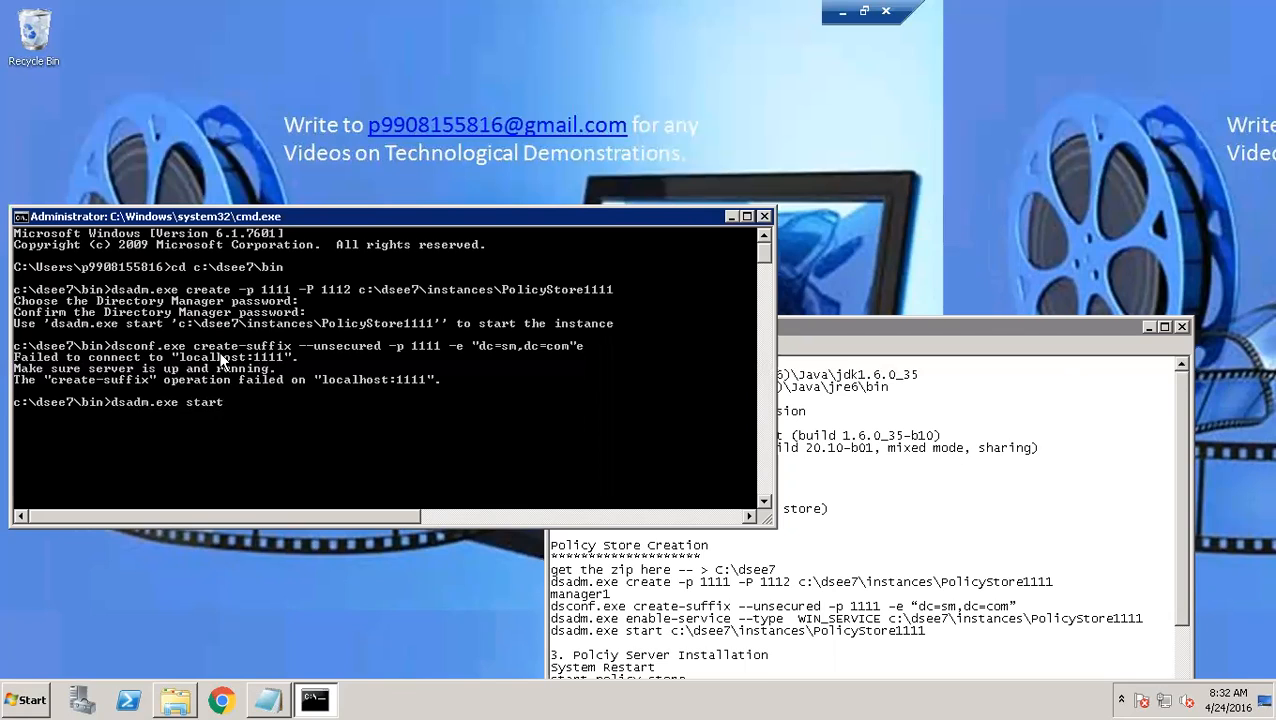
type("c:\\dsee7\\i")
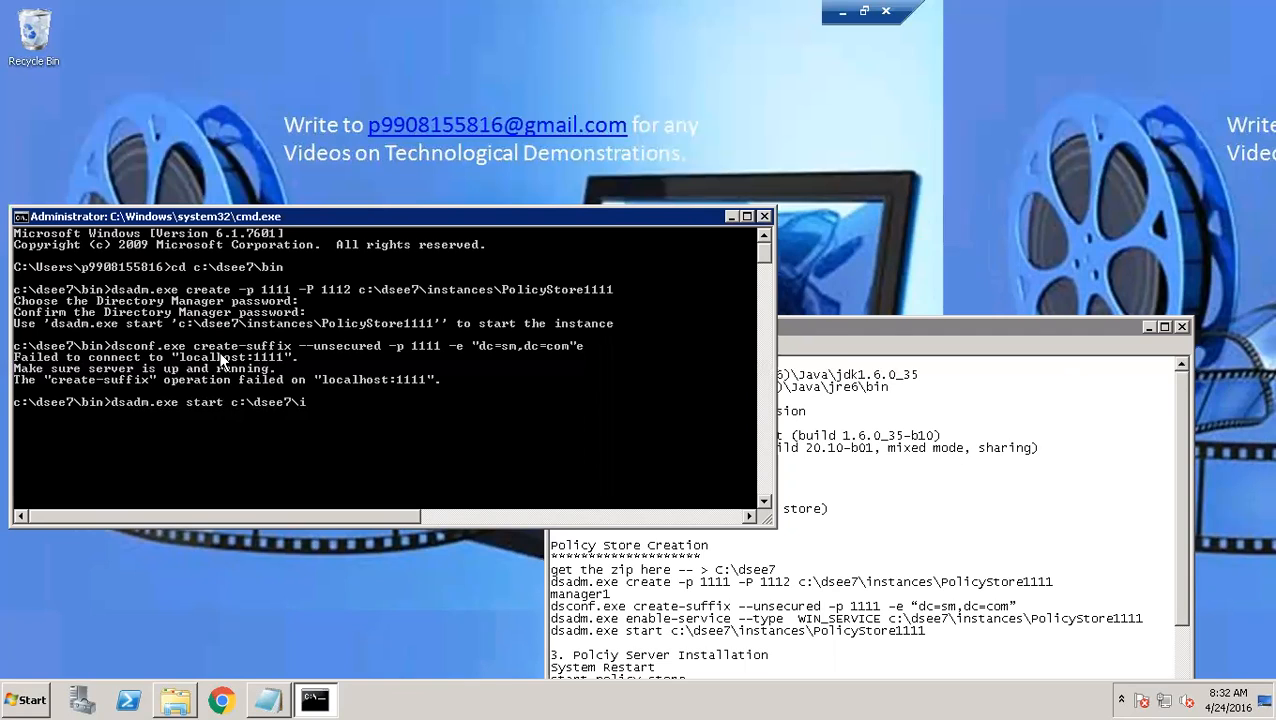
type("nces\\PolicyStore1111")
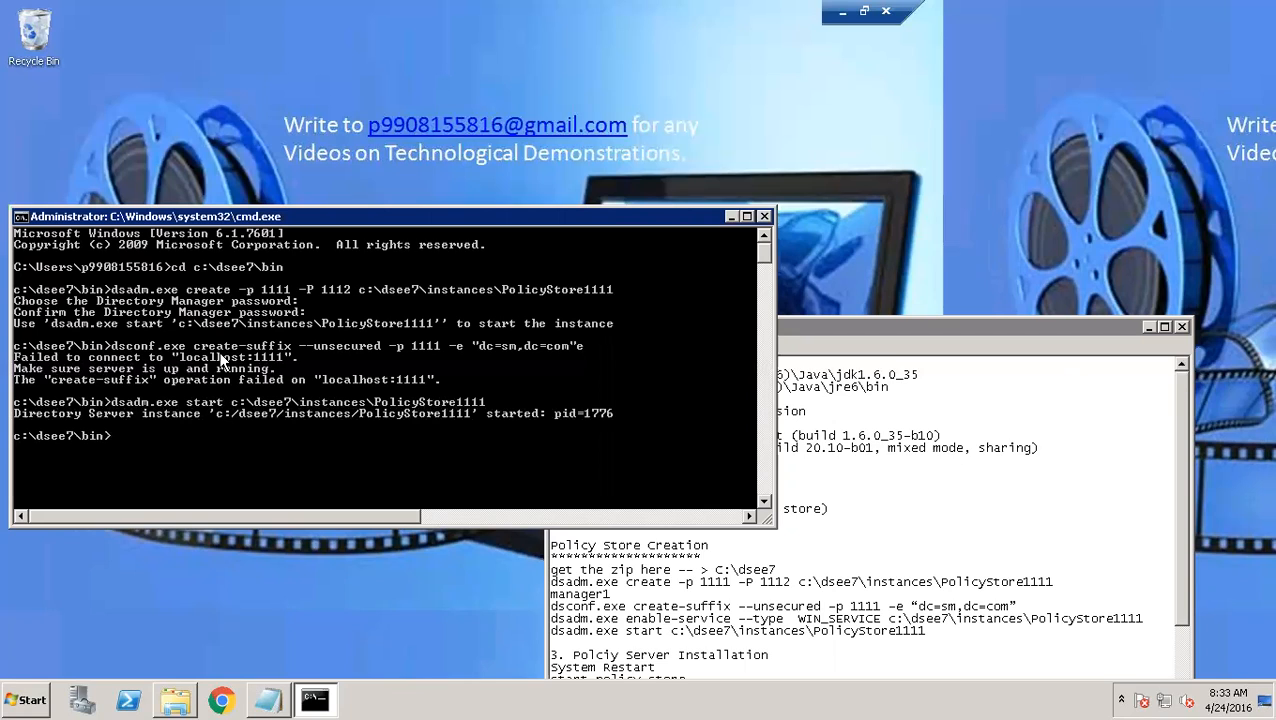
type("dsconf.exe create-suffix --unsecured -p 1111 -e \"dc=sm,dc=com\"e")
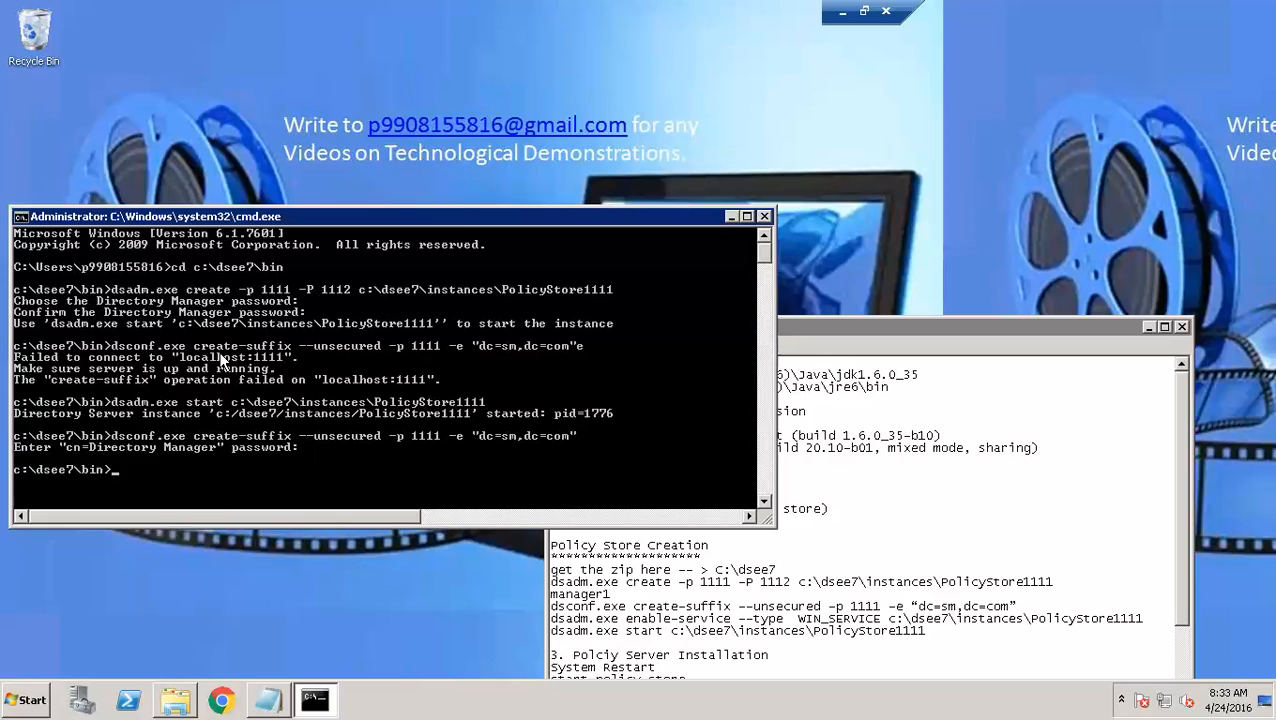
Run dsadm.exe enable-service --type WIN_SERVICE on c:\dsee7\instances\PolicyStore1111 and get the service started
type("dsadm.exe")
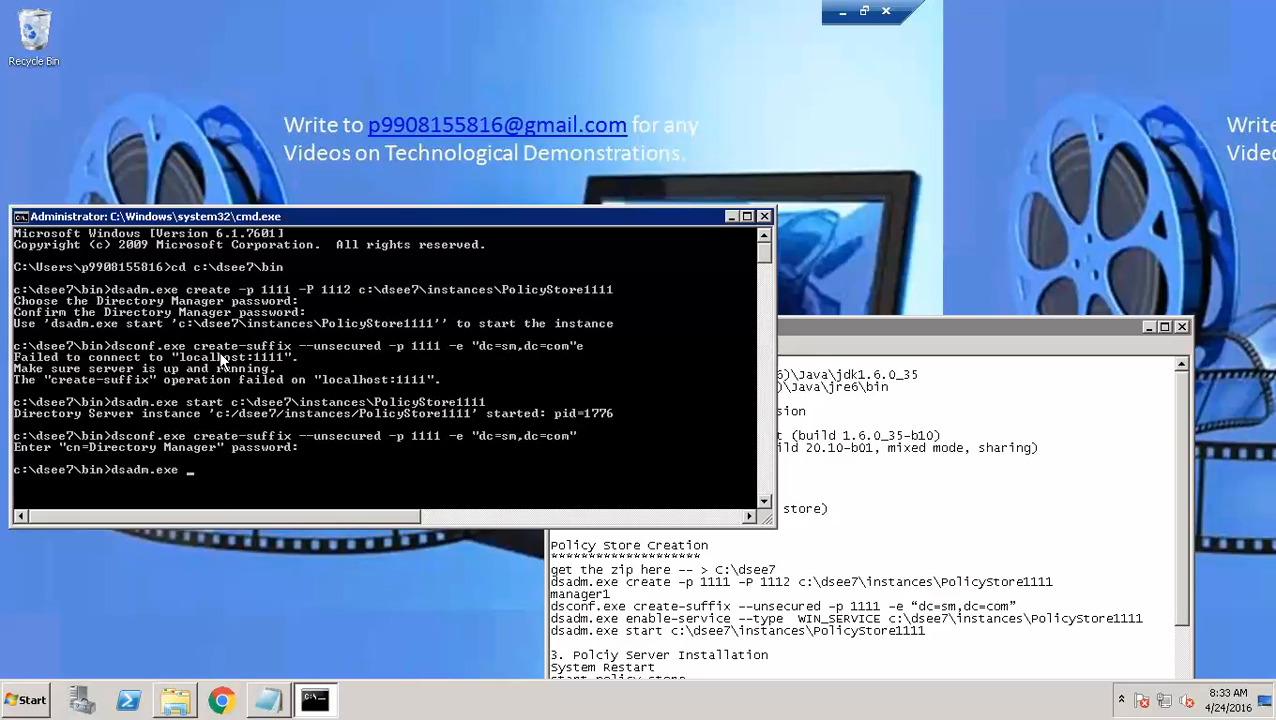
type("enable-")
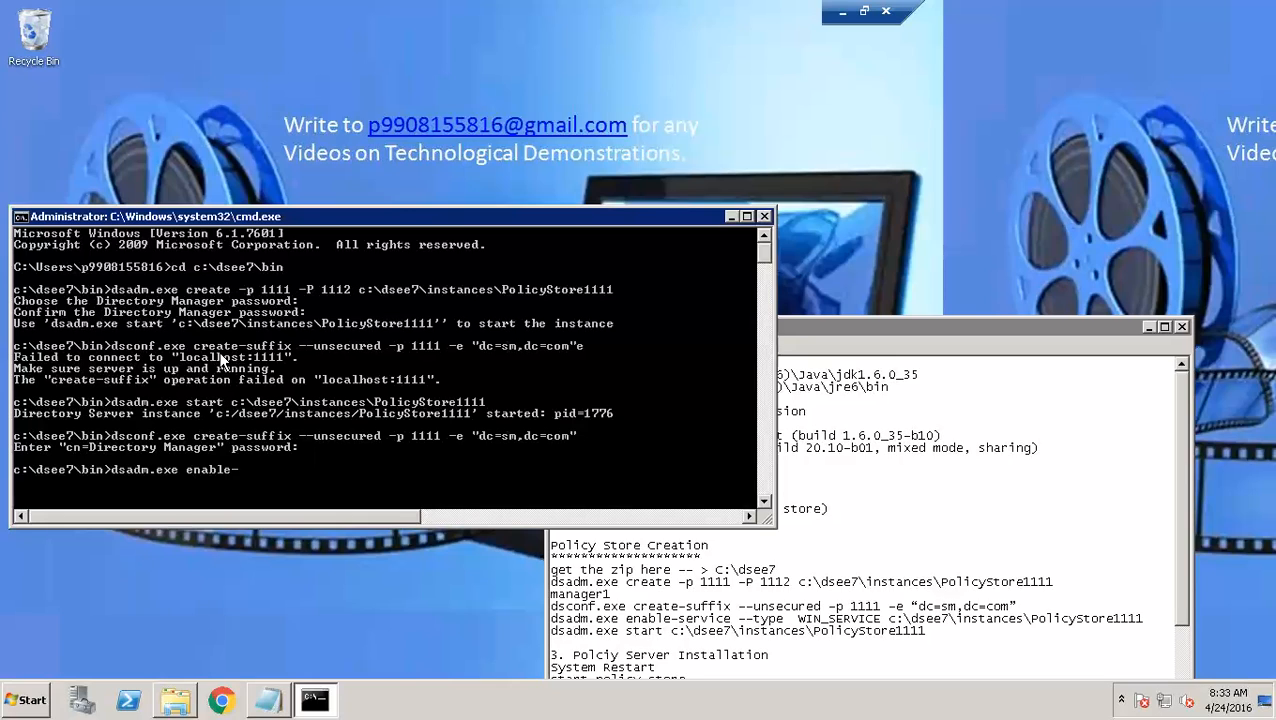
type("service")
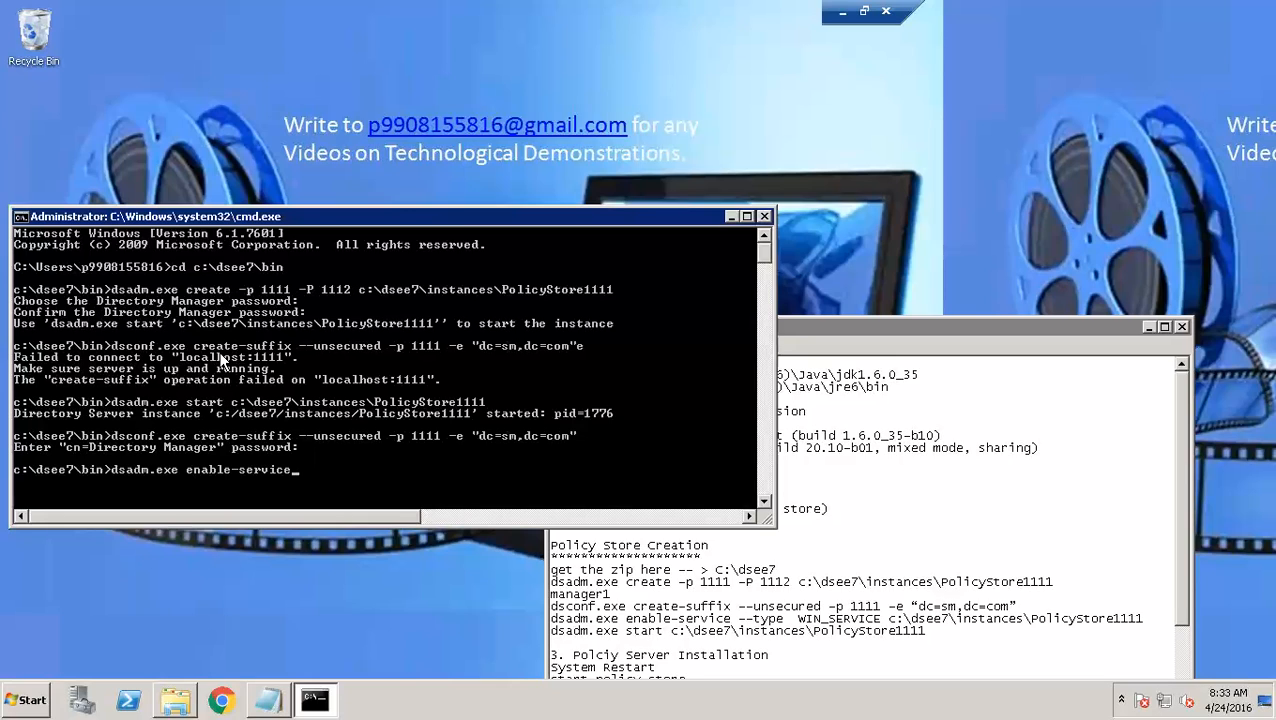
type("--type")
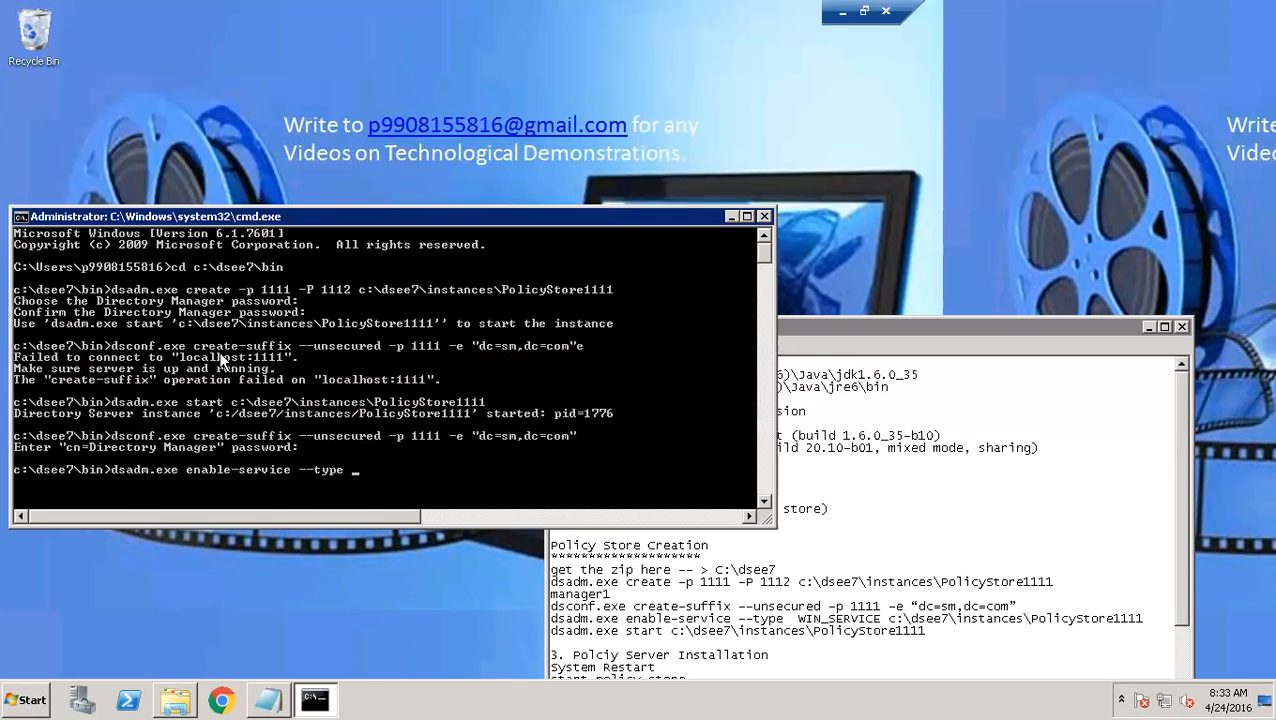
type("WIN")
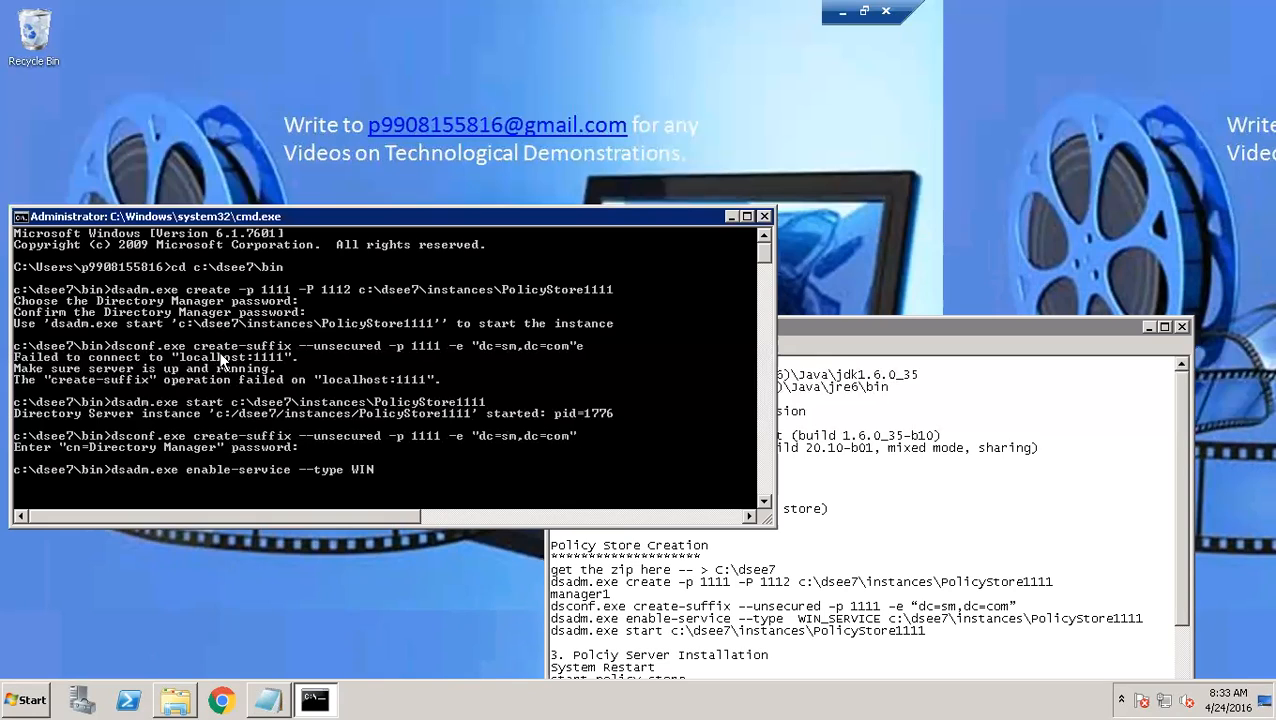
type("_SERVI")
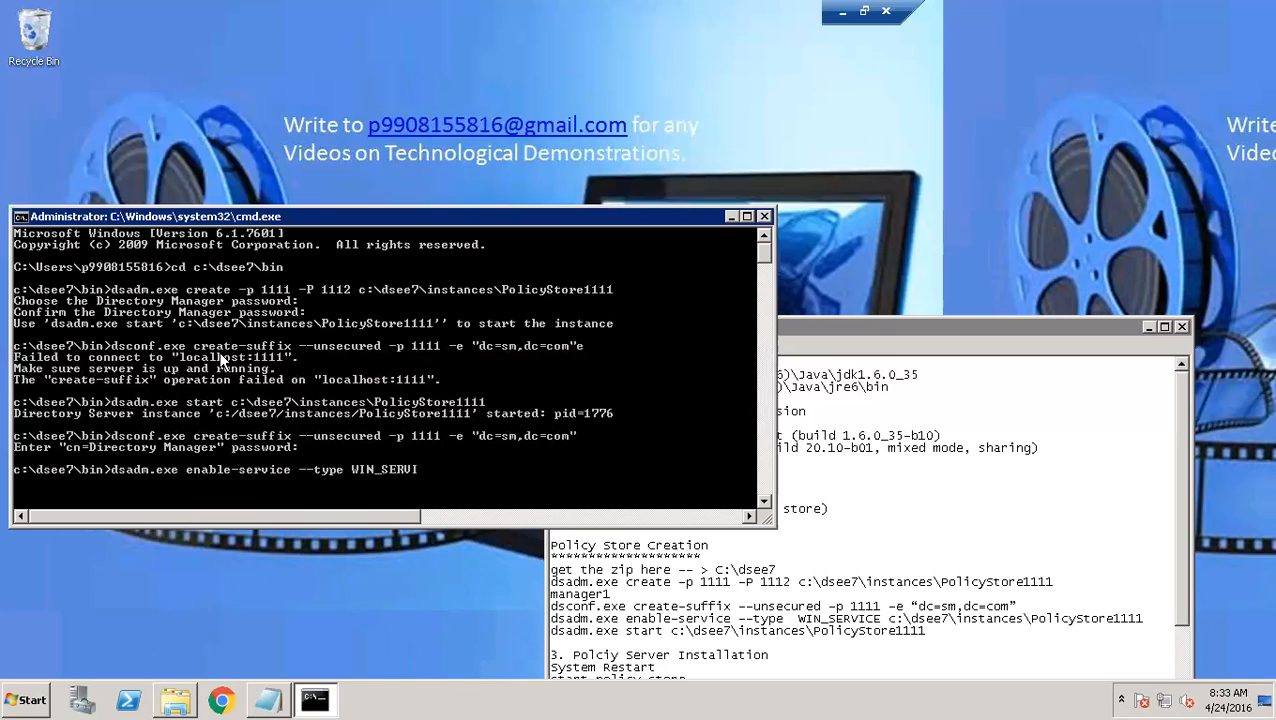
type("CE")
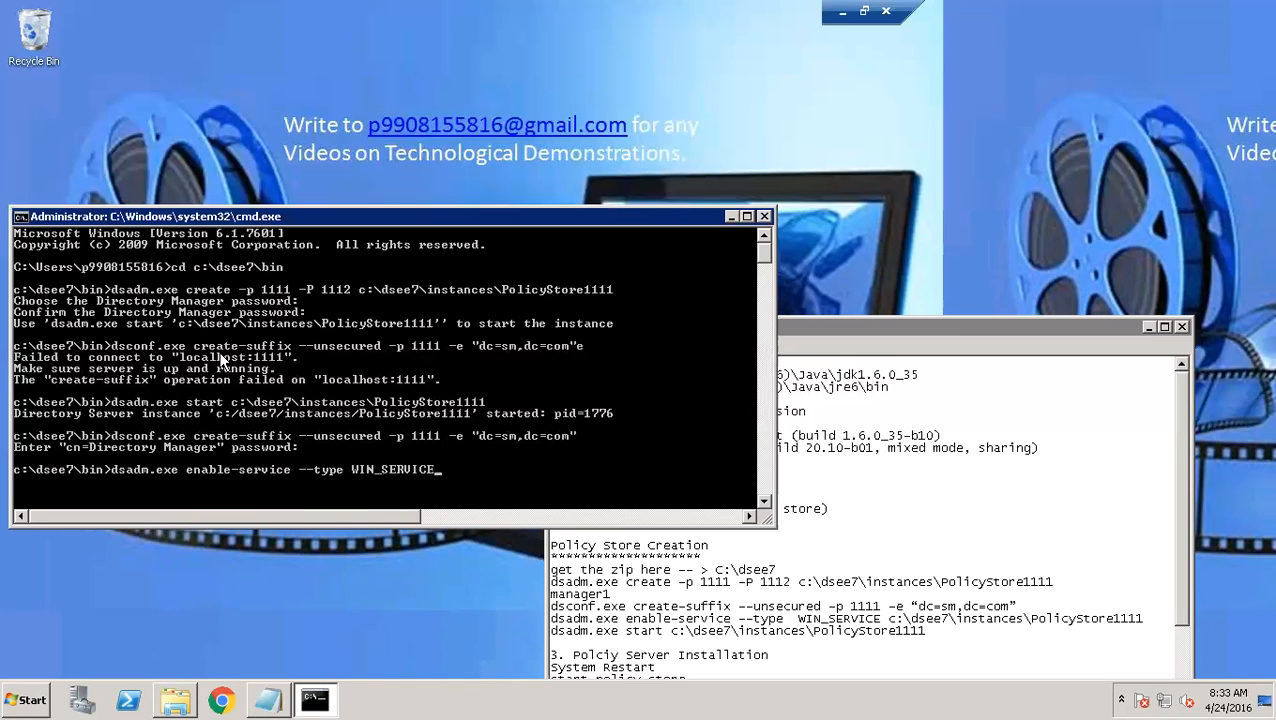
type("c:\\dsee7")
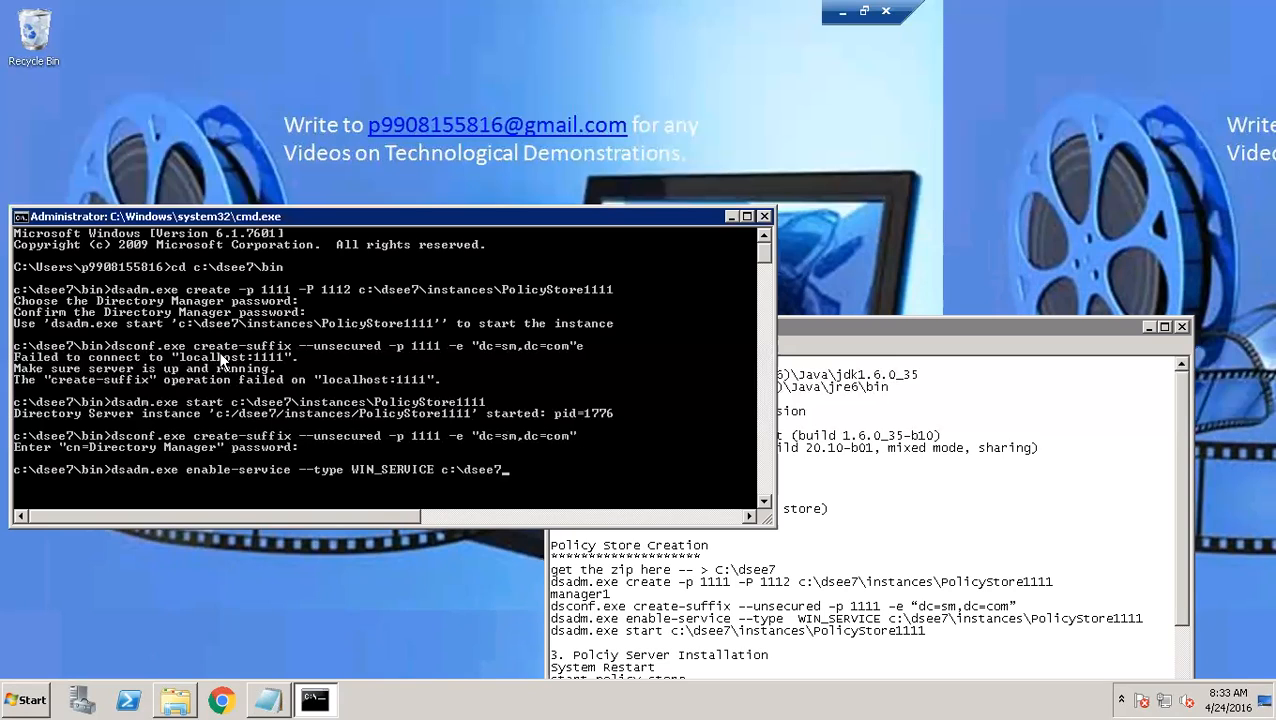
type("inclu")
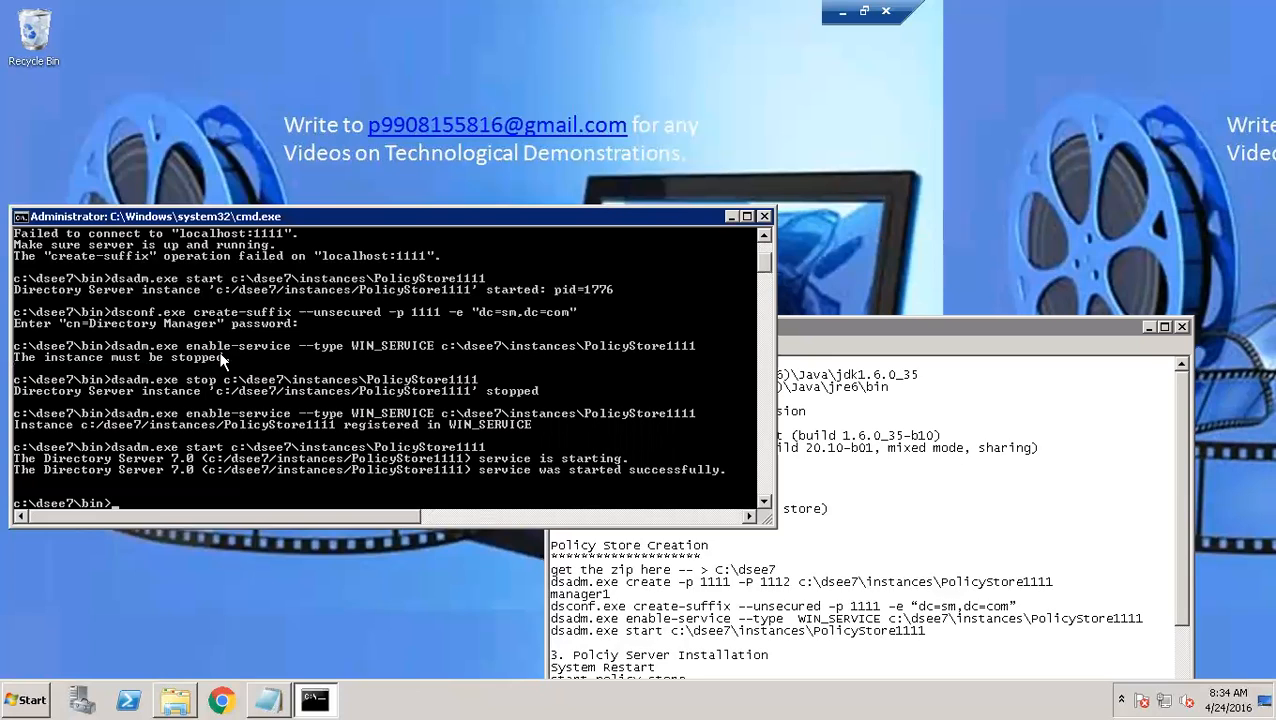
mouse_move(728, 220)
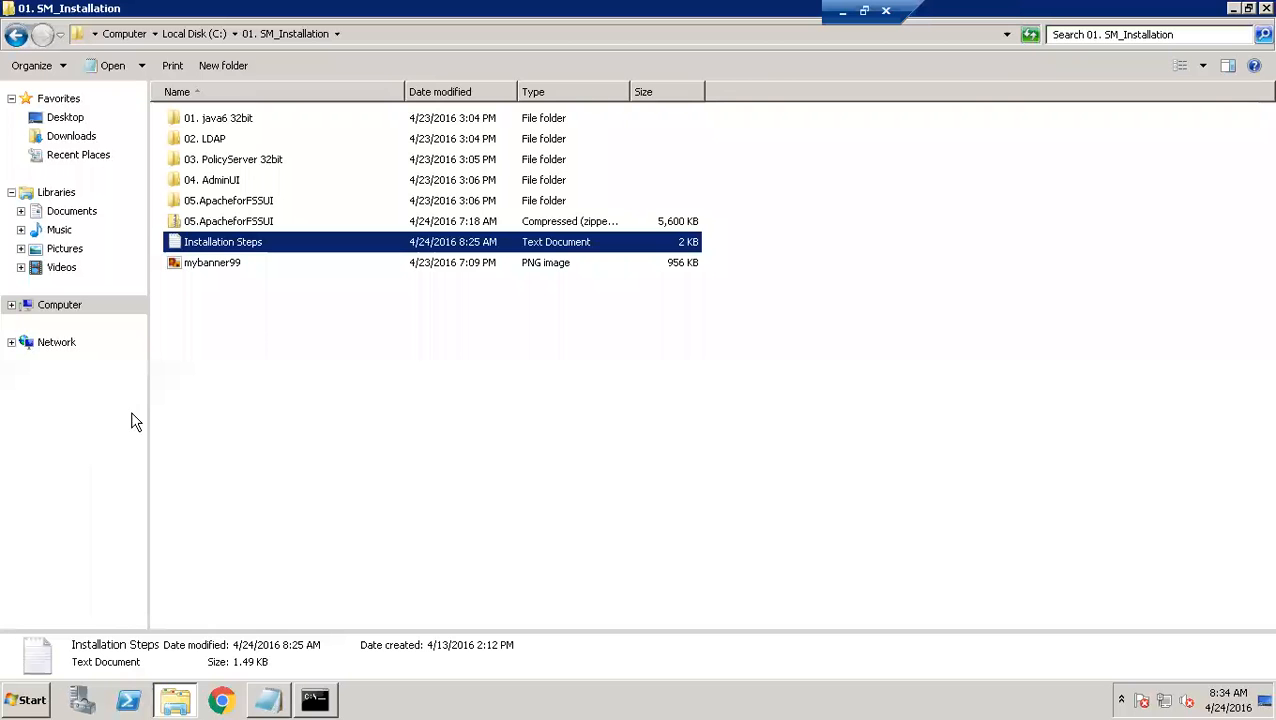
Browse C:\dsee7\instances\PolicyStore1111, then return to the instances folder showing it
left_click(16, 32)
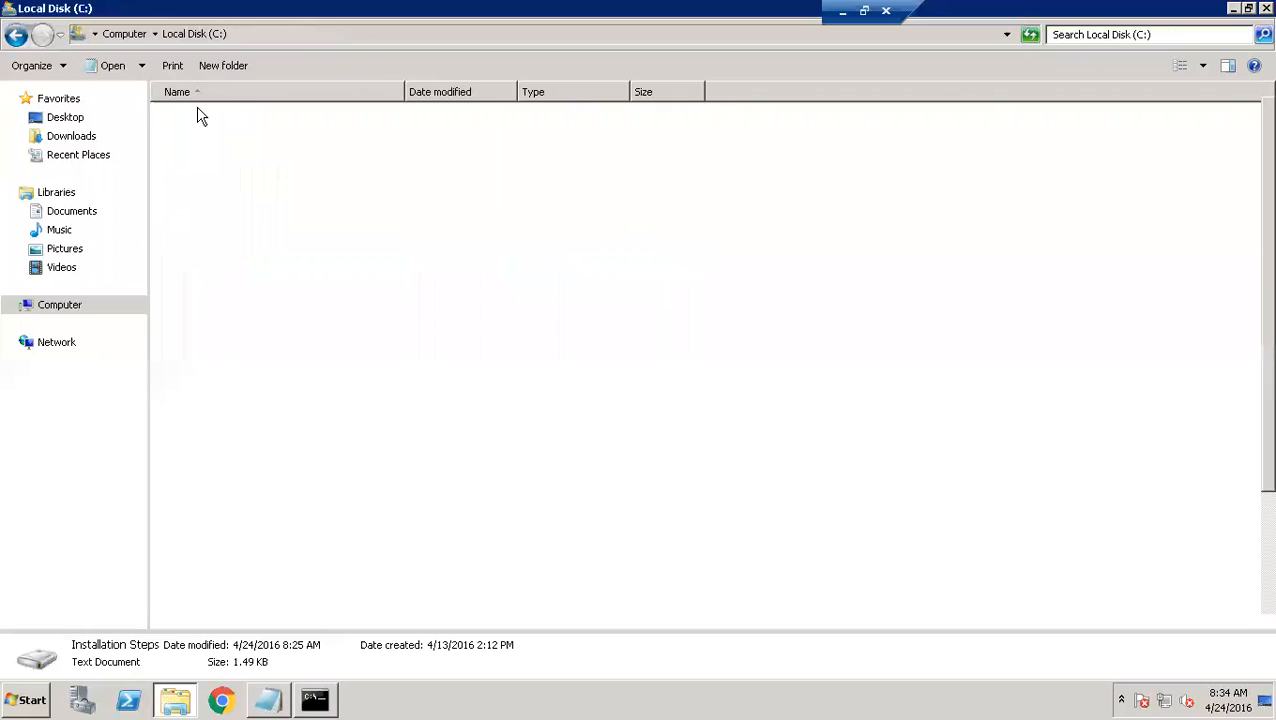
left_click(198, 138)
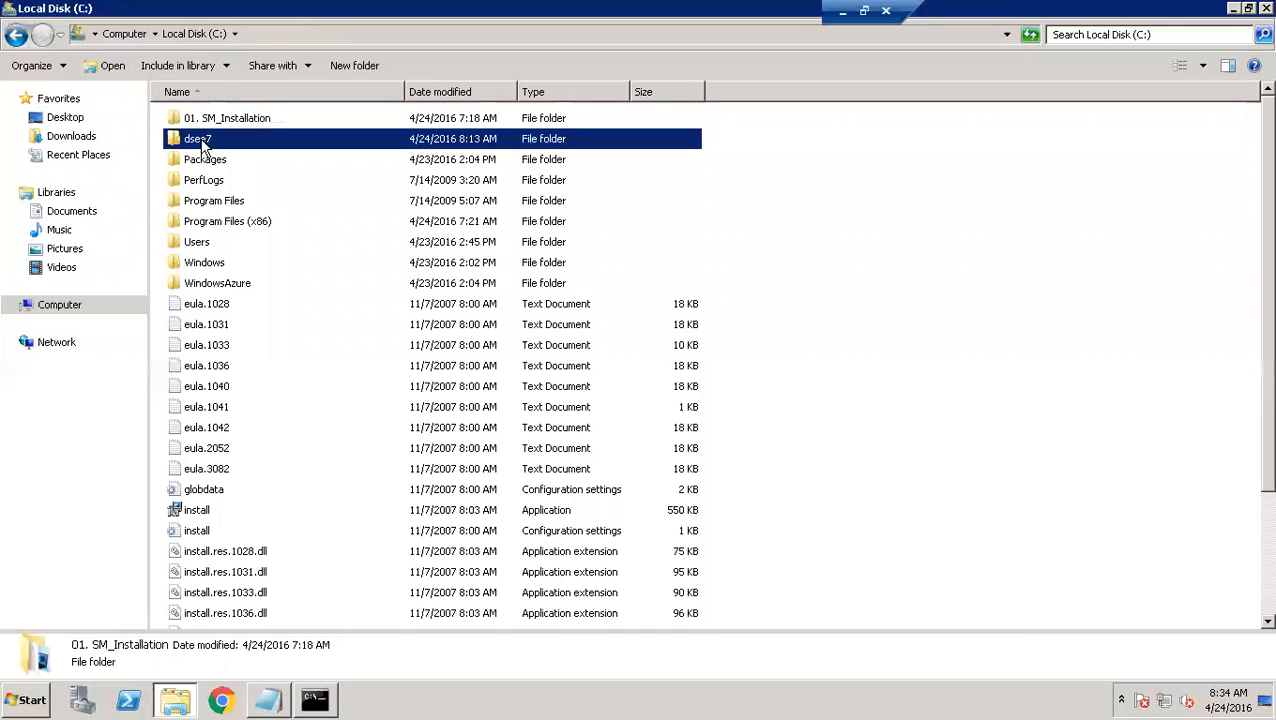
double_click(196, 138)
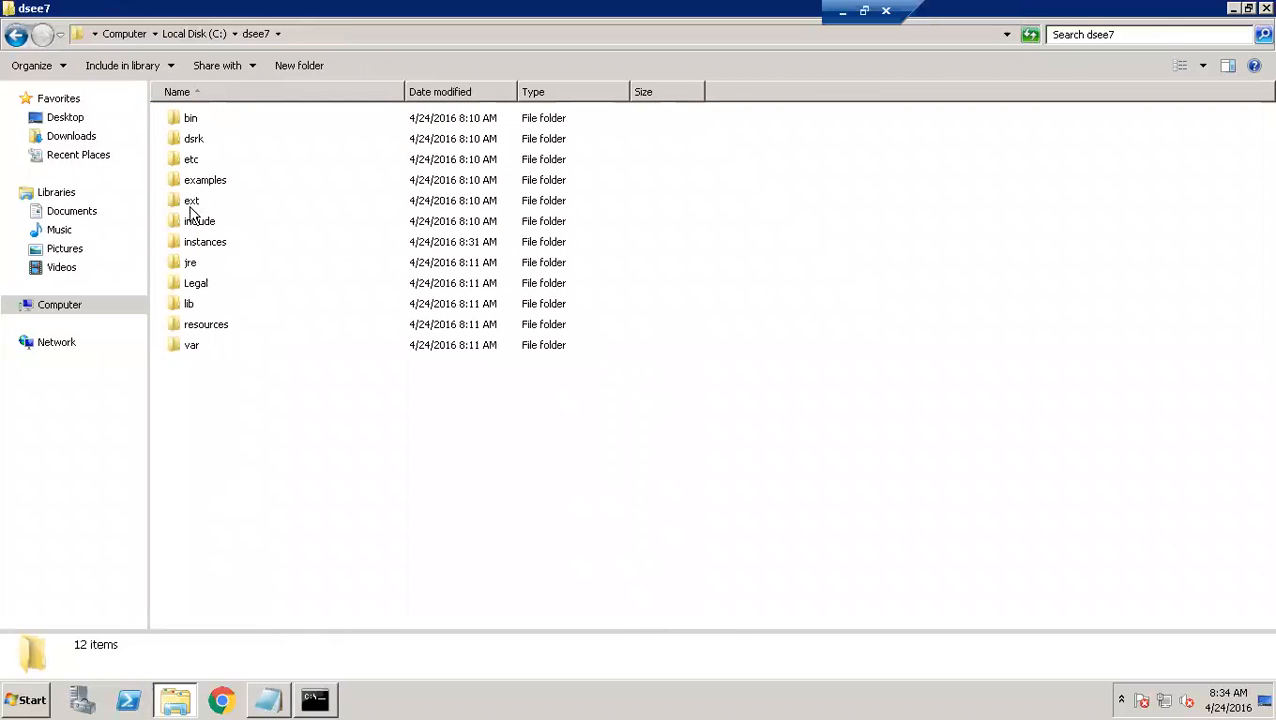
double_click(204, 240)
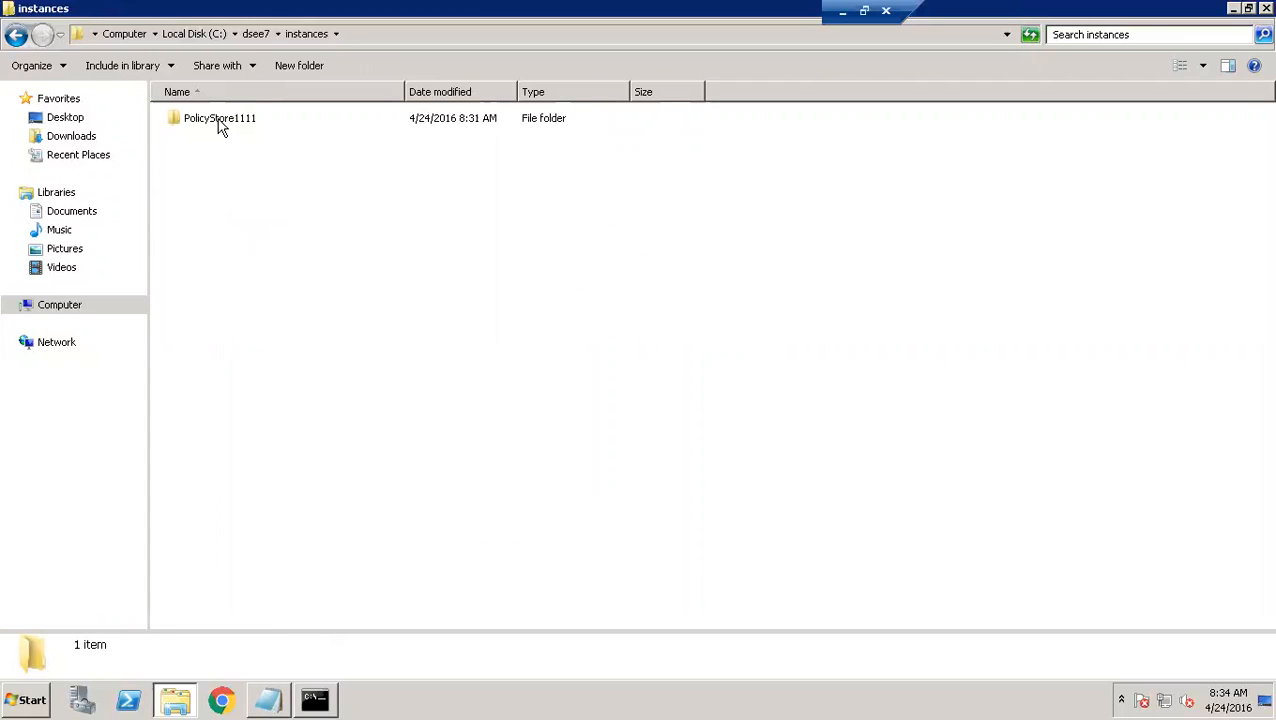
double_click(220, 116)
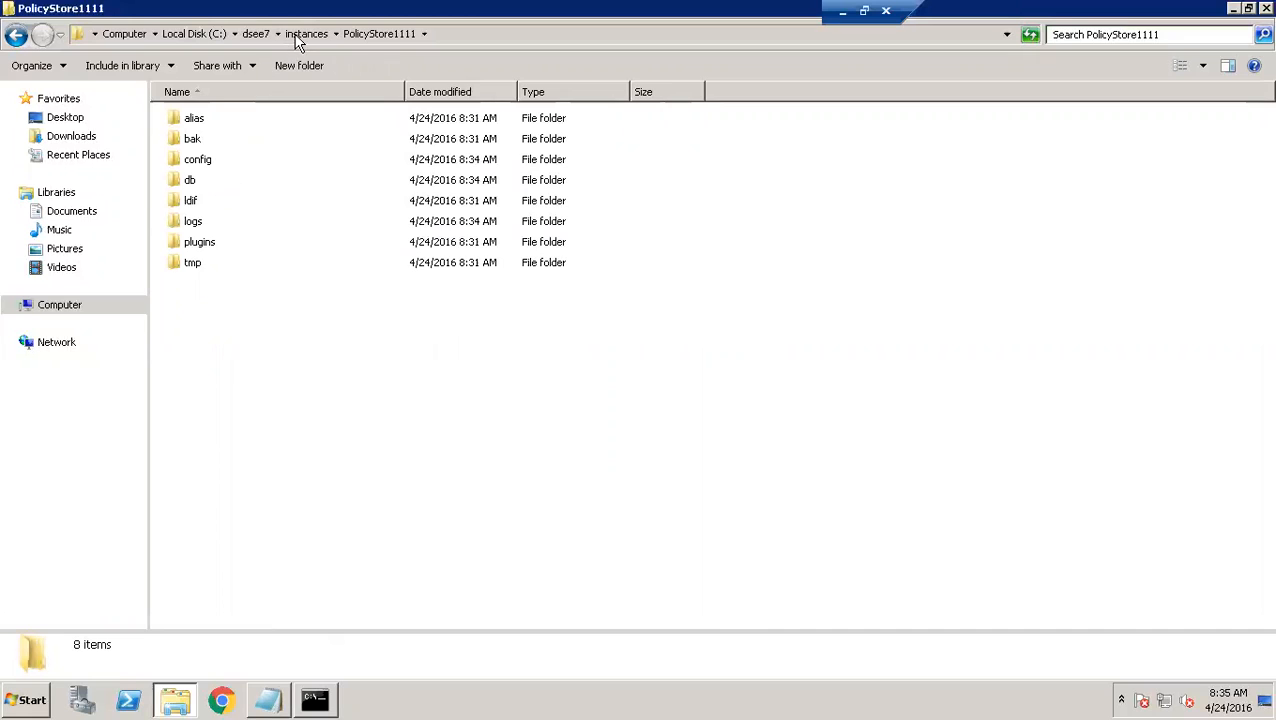
left_click(306, 32)
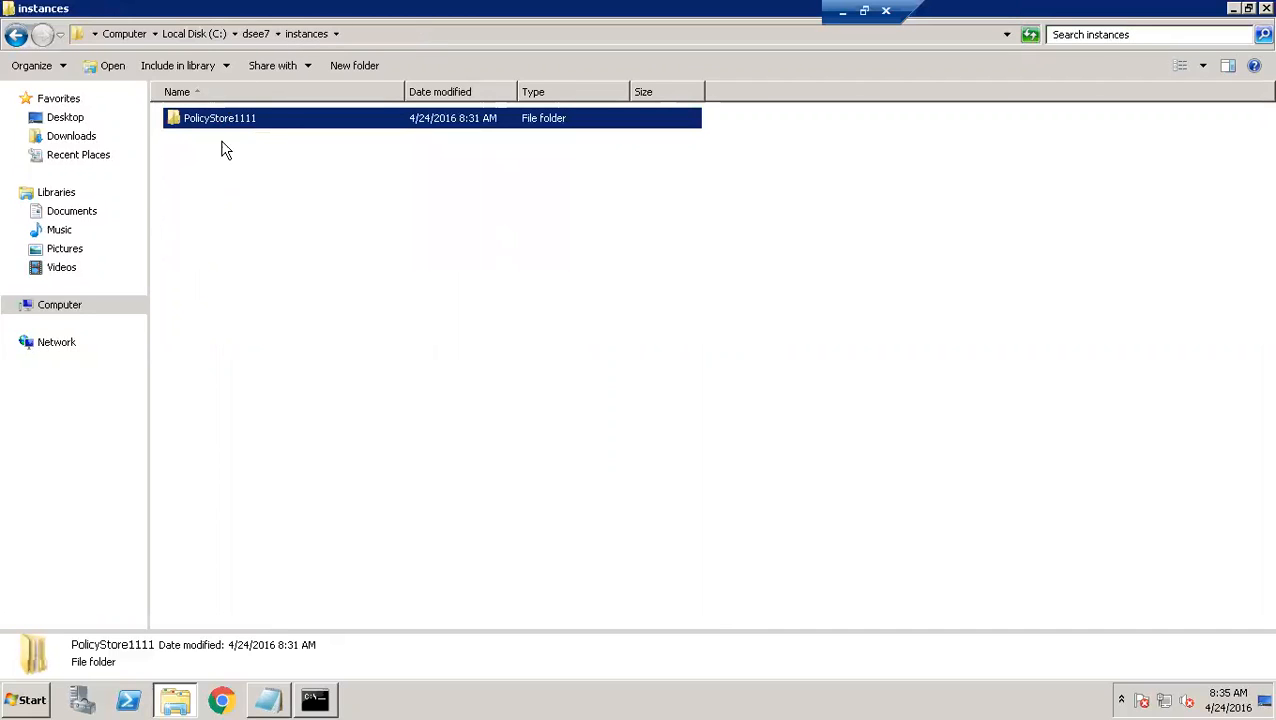